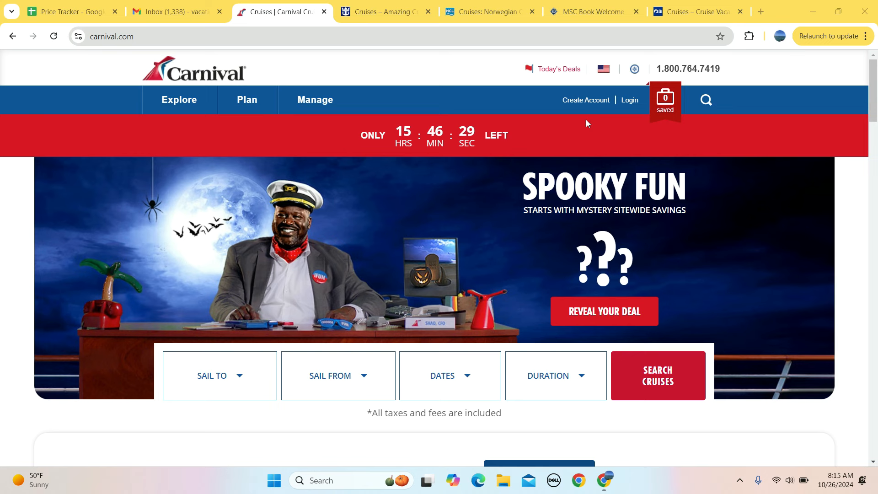
Review the Carnival, Royal Caribbean, NCL and MSC sites, dismissing the NCL live chat popup.
click(491, 11)
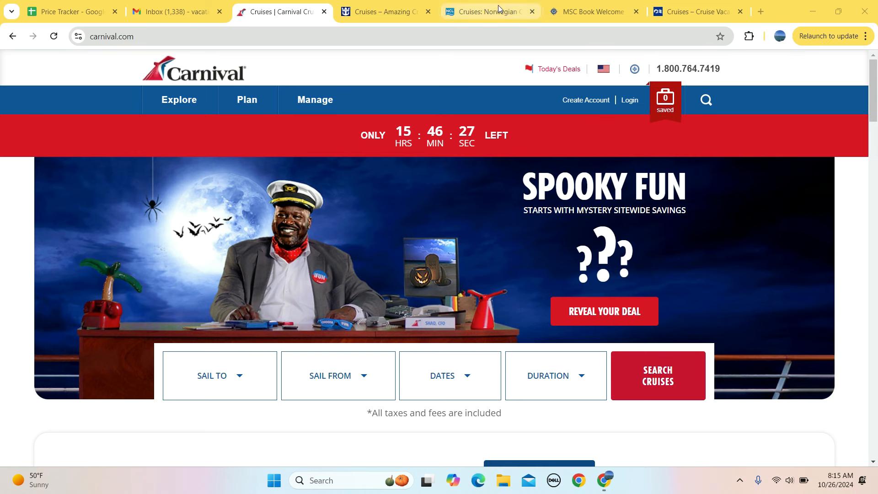
click(385, 11)
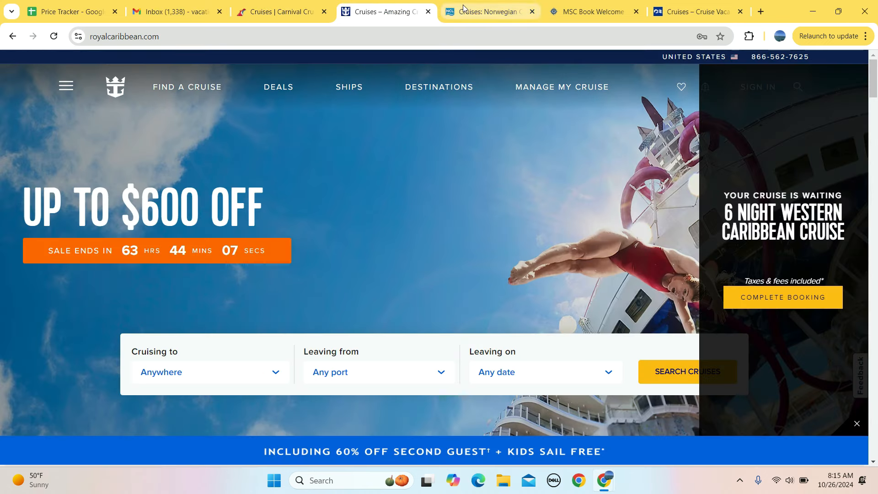
click(488, 11)
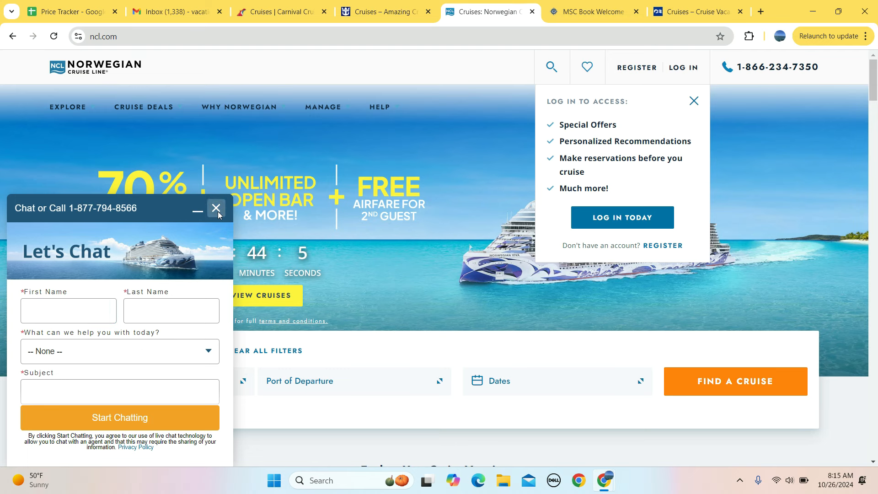
click(216, 207)
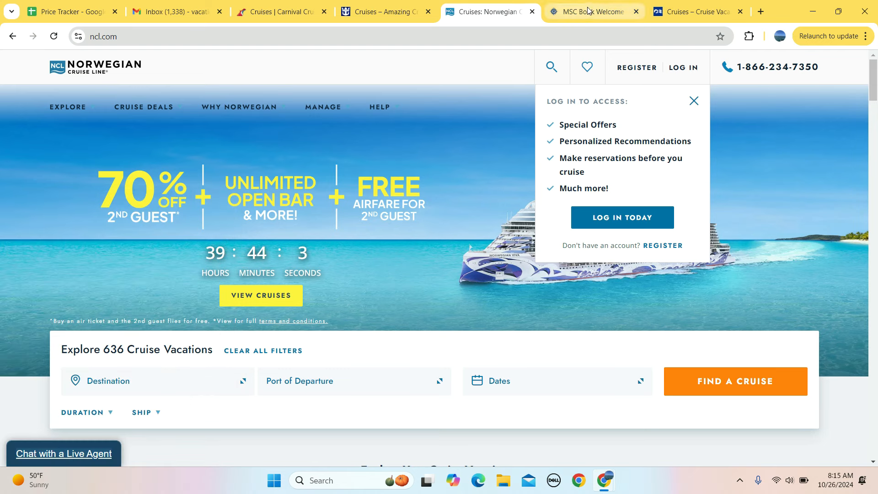
click(697, 11)
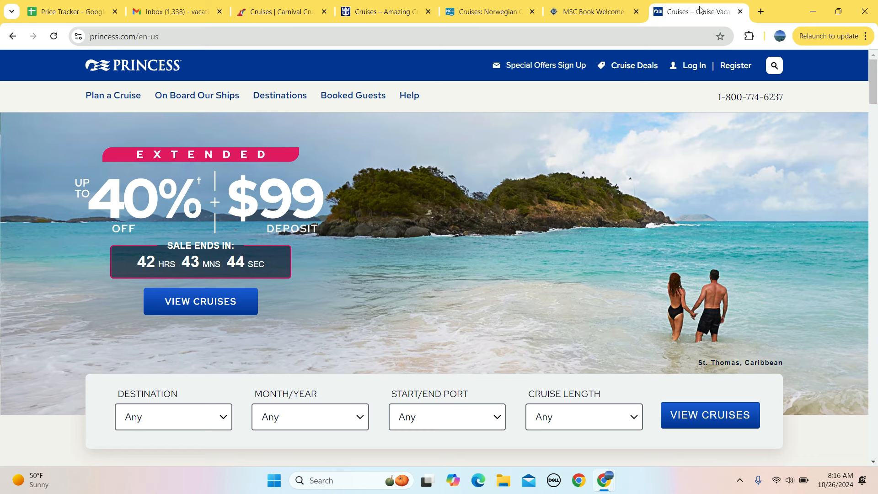
mouse_move(67, 11)
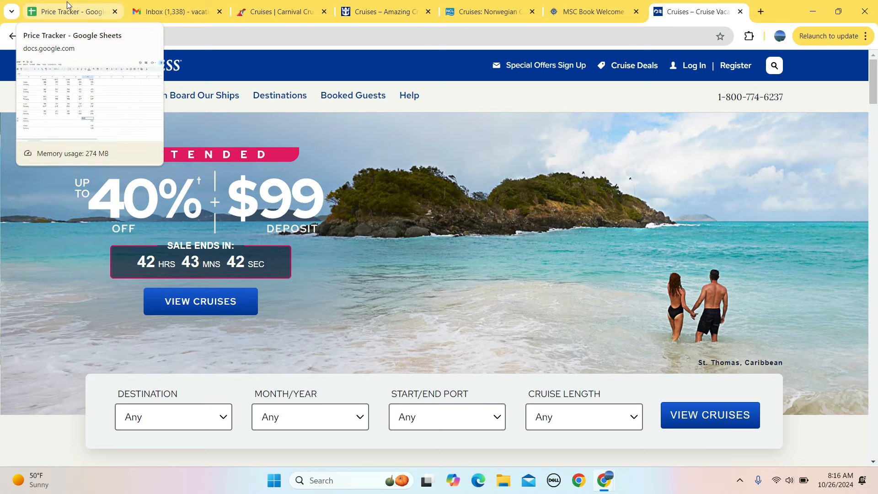
Check the Caribbean tracker's 10/26 prices, then revisit the Carnival, NCL, MSC and Princess sites.
click(67, 11)
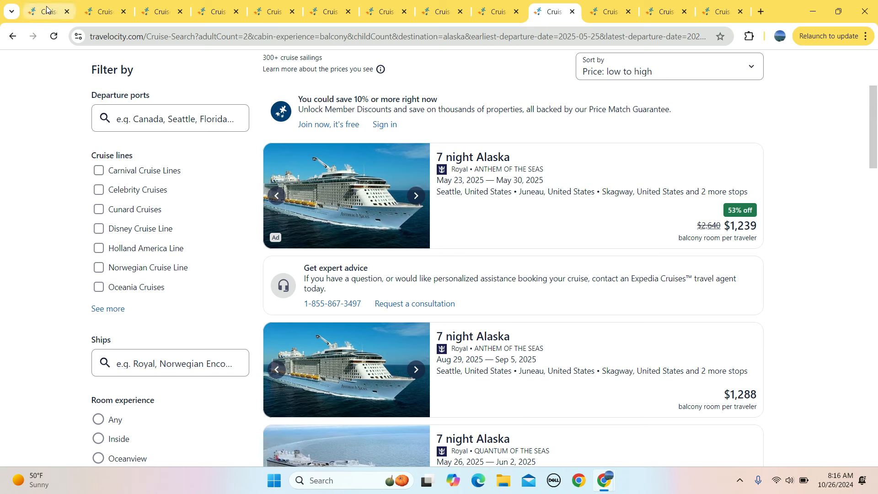
click(66, 11)
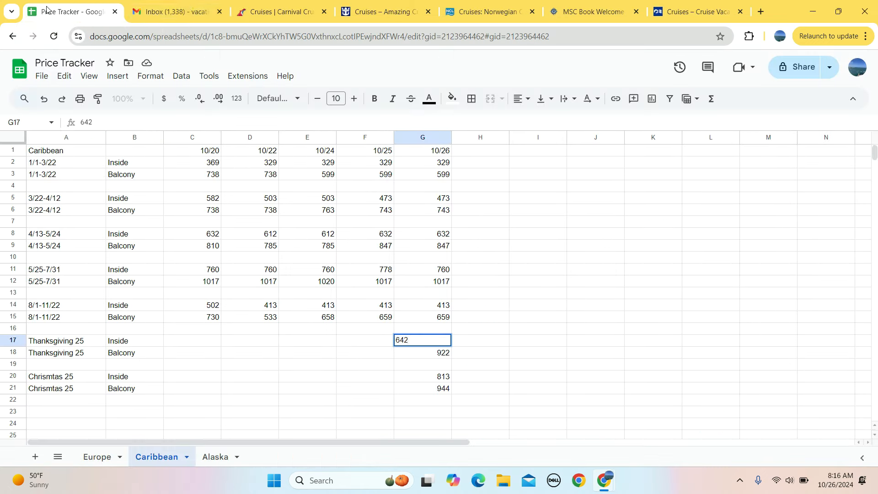
click(278, 11)
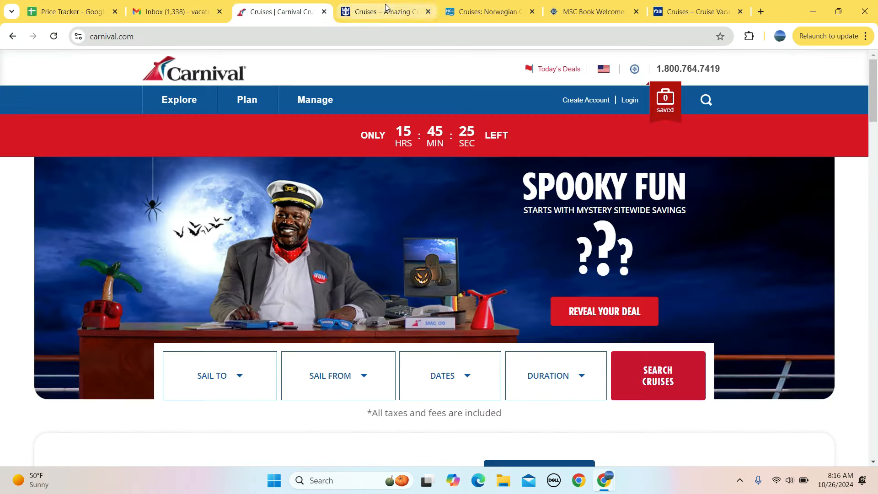
click(484, 11)
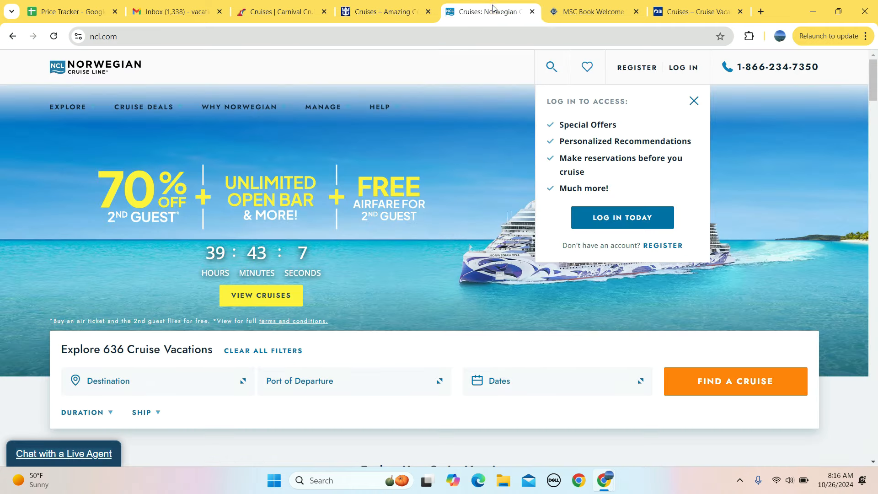
click(588, 11)
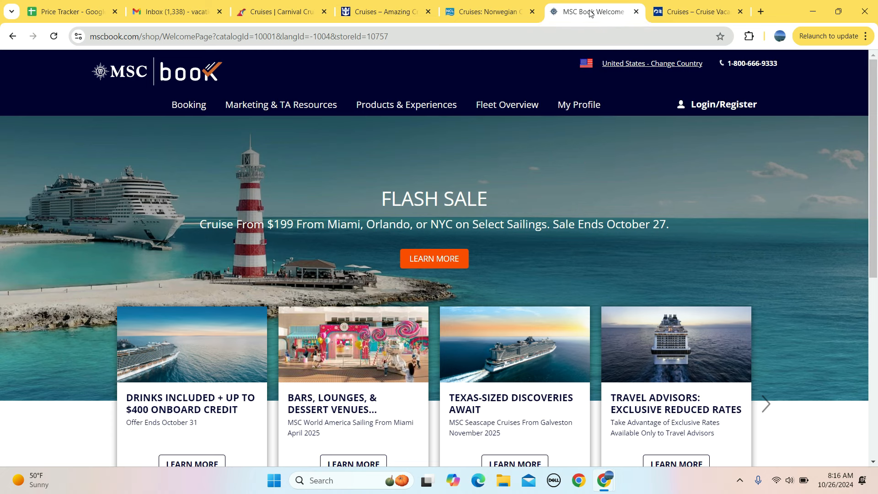
click(697, 11)
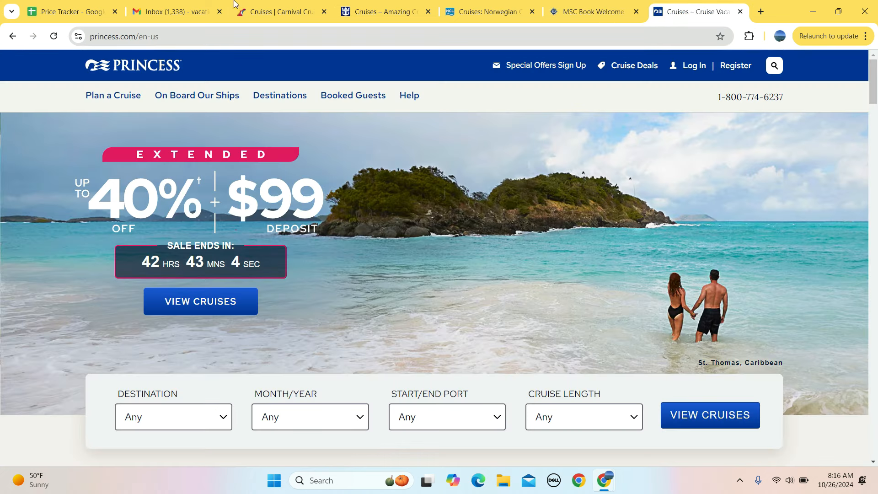
mouse_move(71, 11)
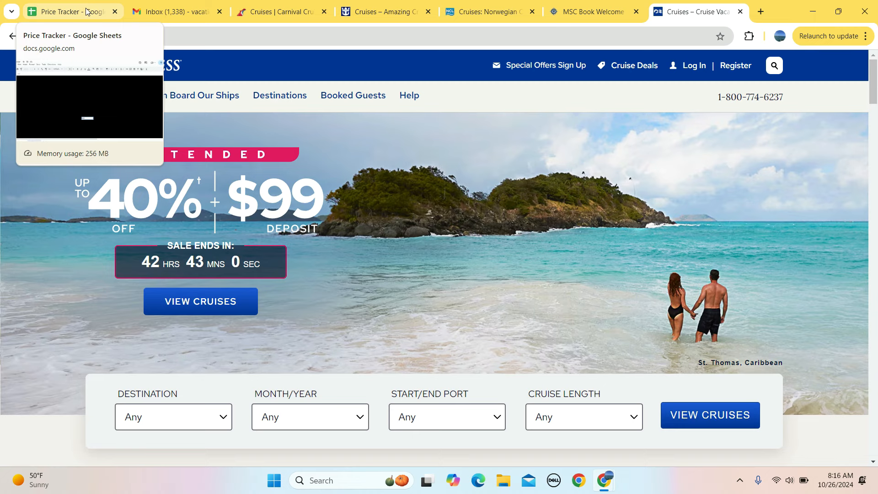
Browse the Travelocity Europe Apr 1–May 24 results down to the inside-cabin fares from $639.
click(67, 11)
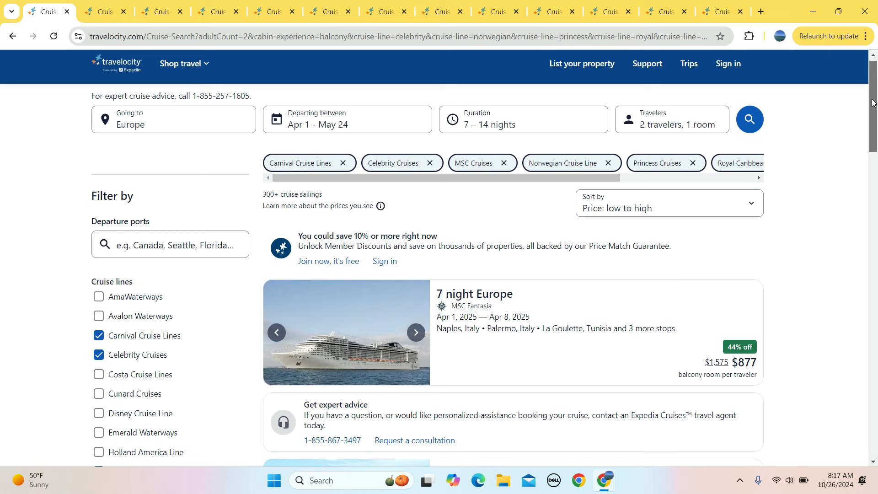
scroll(down, 3)
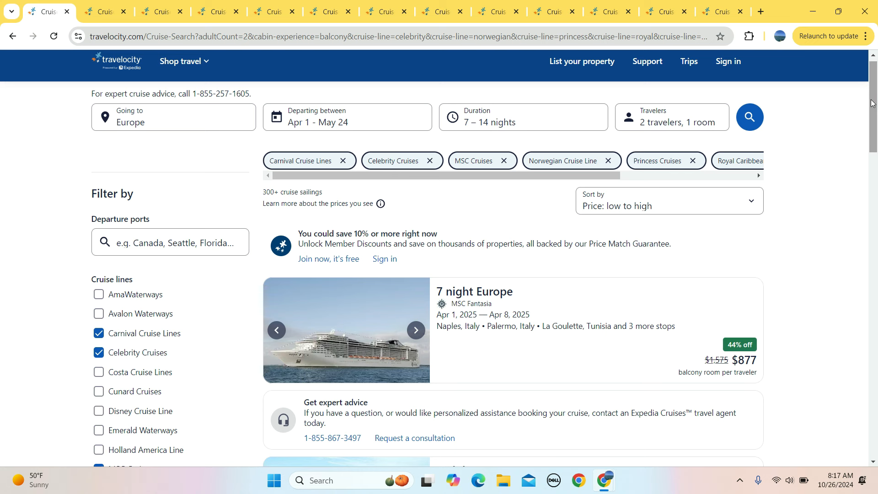
mouse_move(873, 103)
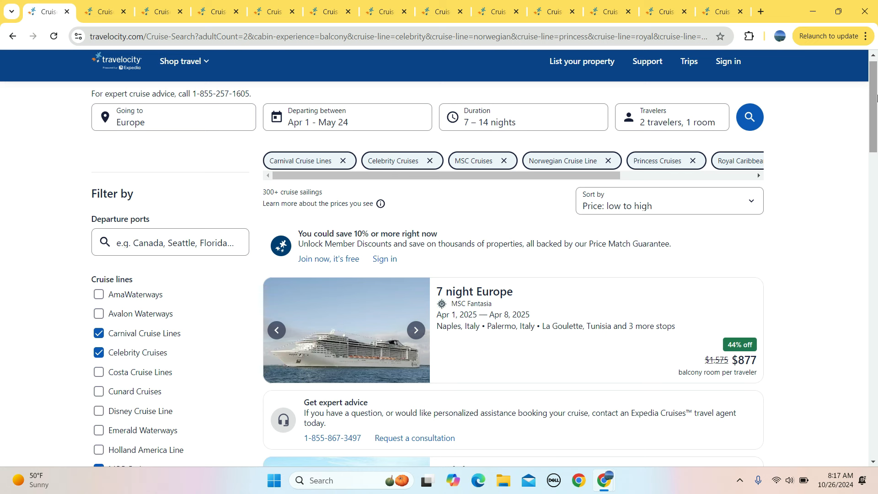
scroll(down, 3)
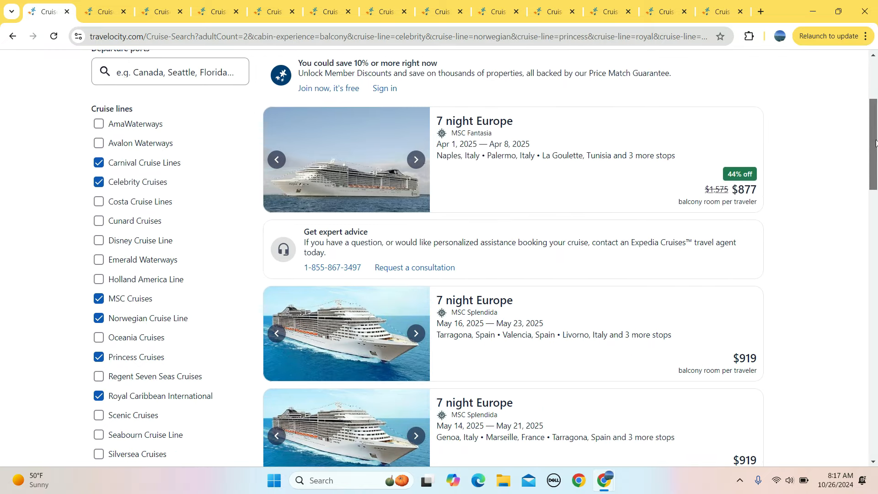
scroll(down, 3)
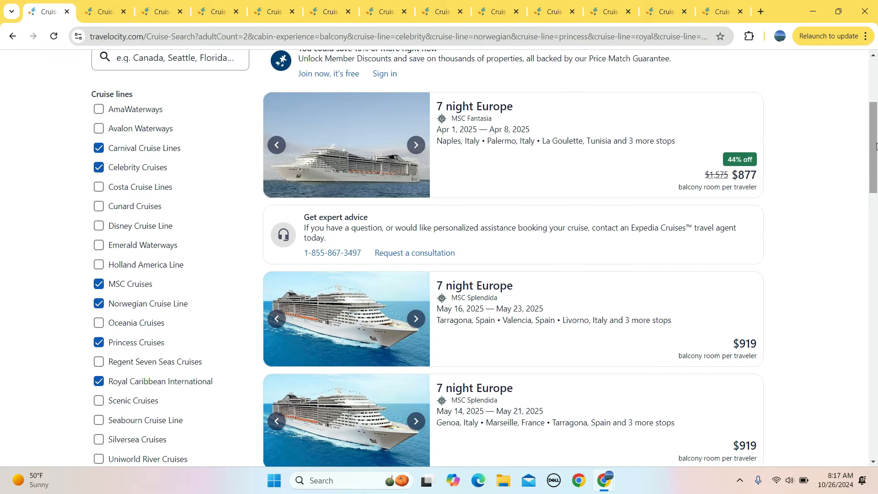
scroll(down, 3)
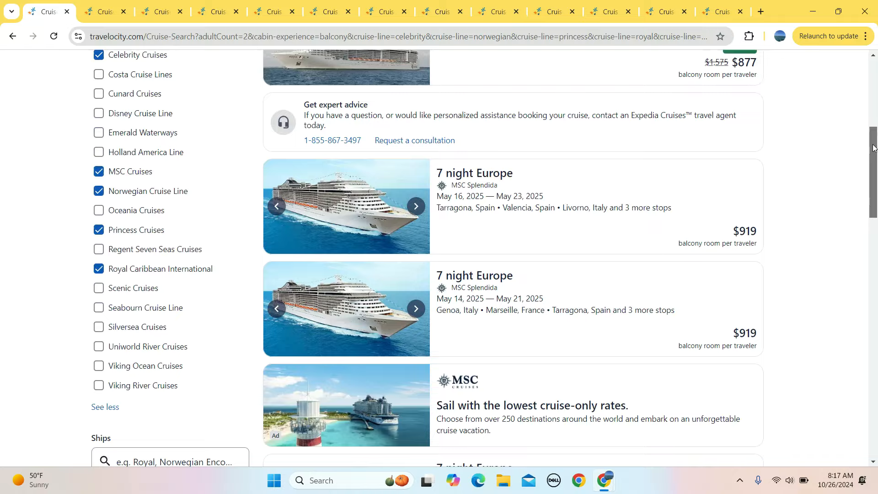
scroll(down, 3)
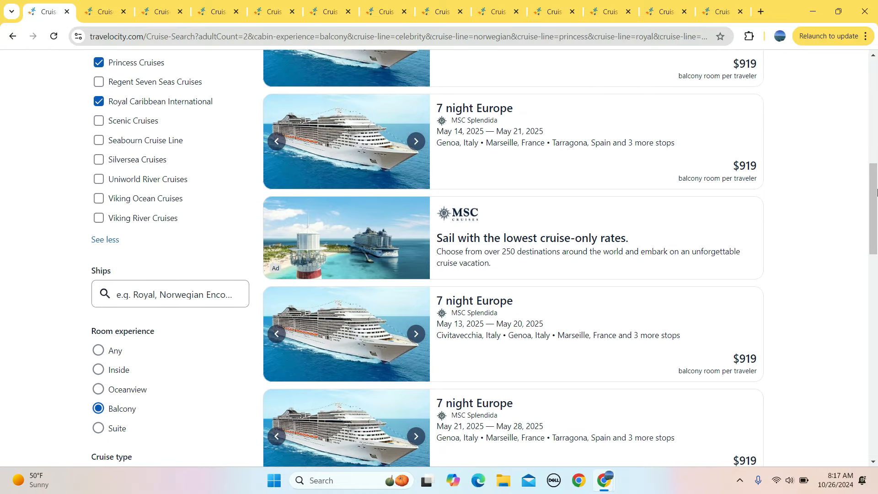
scroll(down, 3)
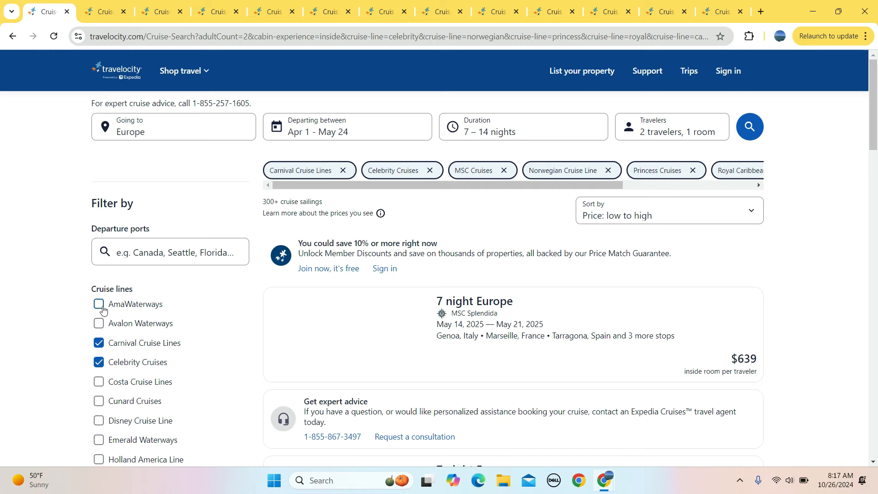
scroll(down, 3)
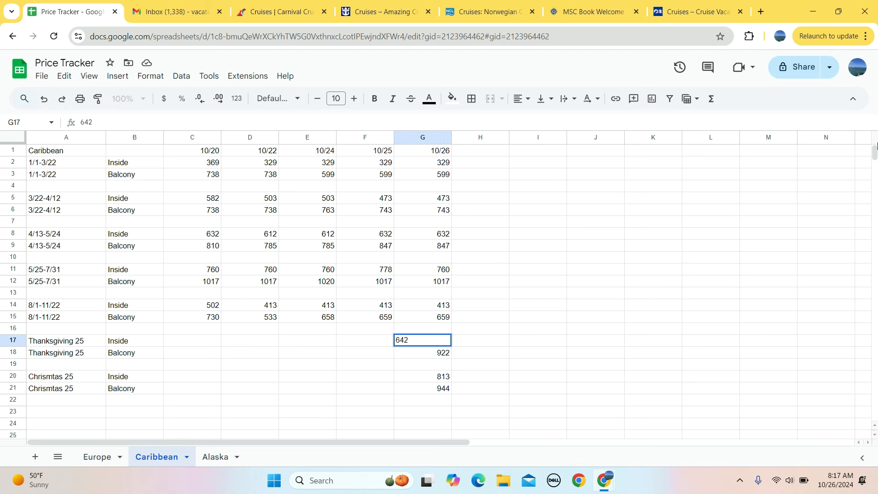
mouse_move(7, 464)
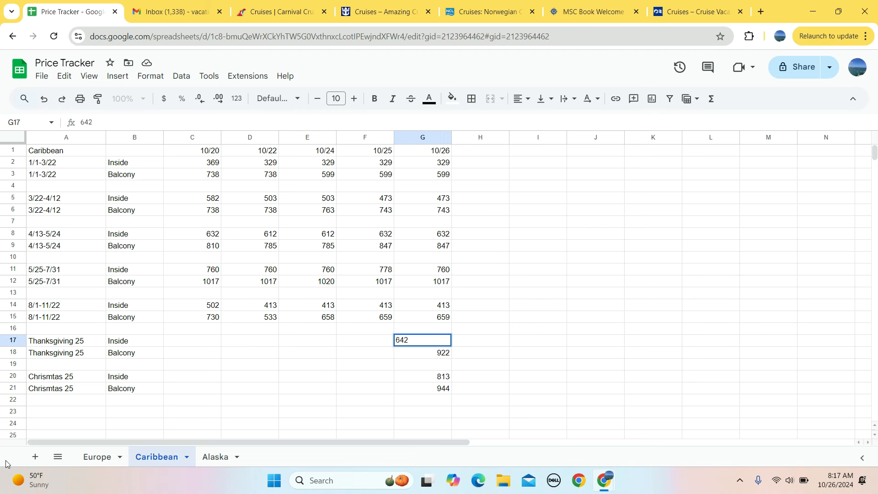
On the Europe sheet, verify the Apr 1–May 24 inside and balcony prices through 10/26 (639 and 877).
click(96, 456)
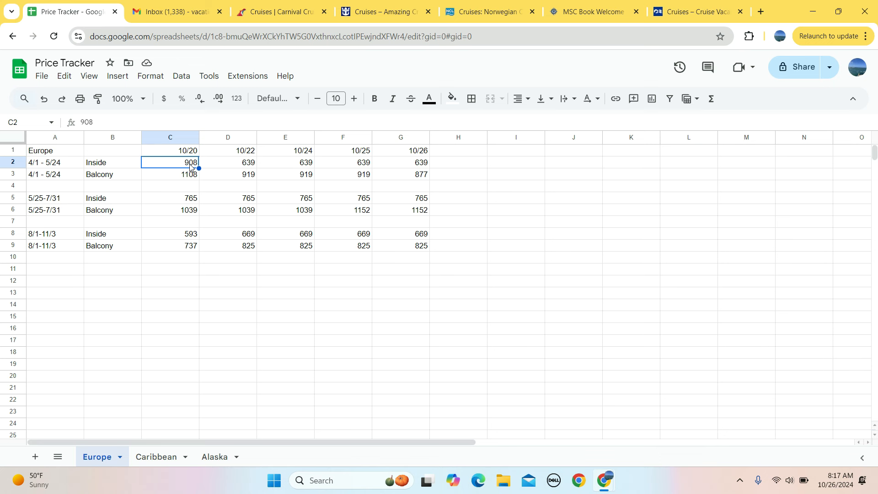
click(228, 163)
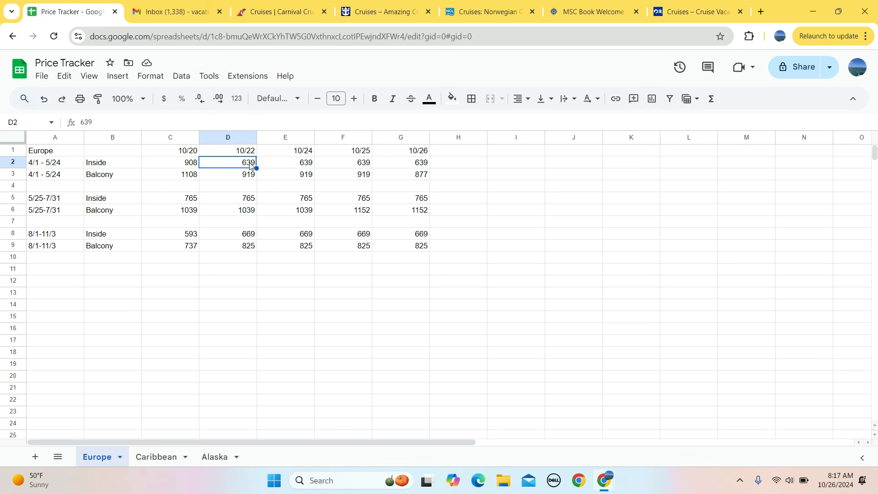
click(170, 174)
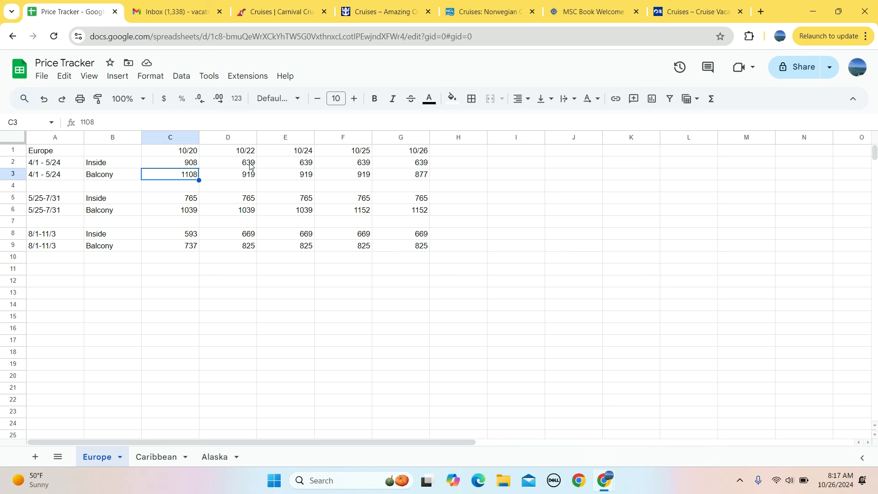
click(285, 174)
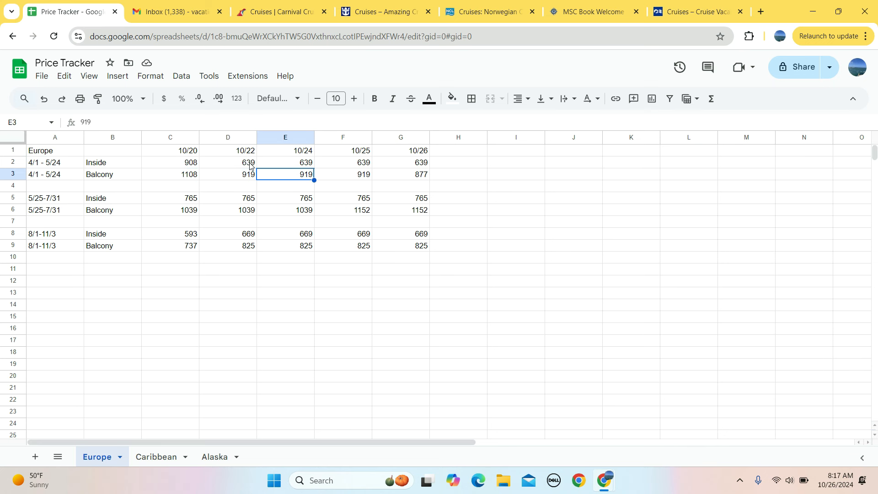
click(342, 174)
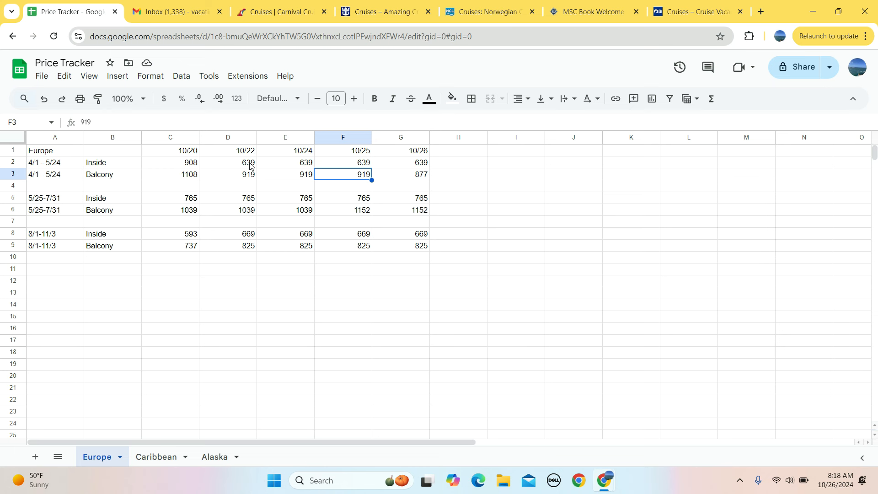
click(400, 174)
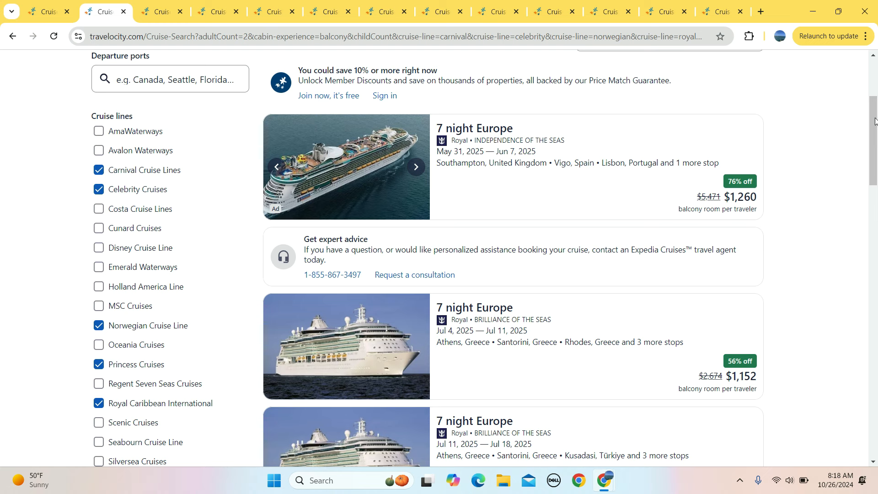
Browse the May 25–Jul 31 Europe results from balcony fares at $1,152 to inside fares from $765.
scroll(down, 3)
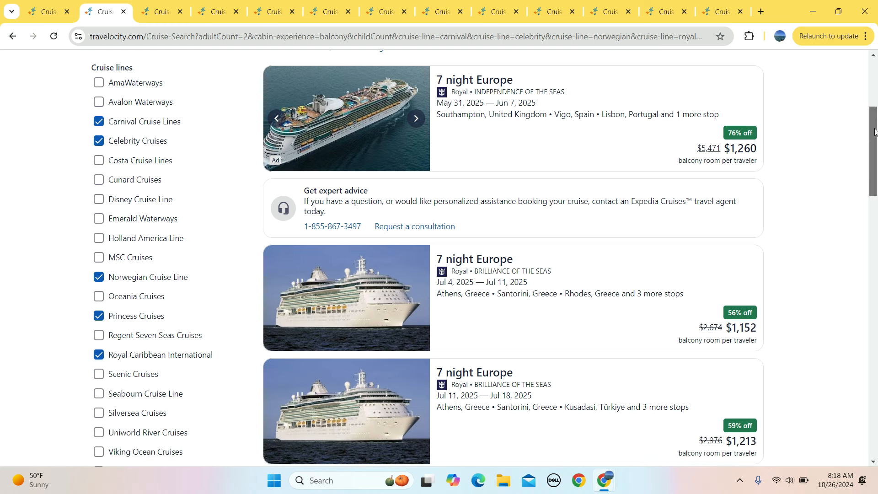
scroll(down, 3)
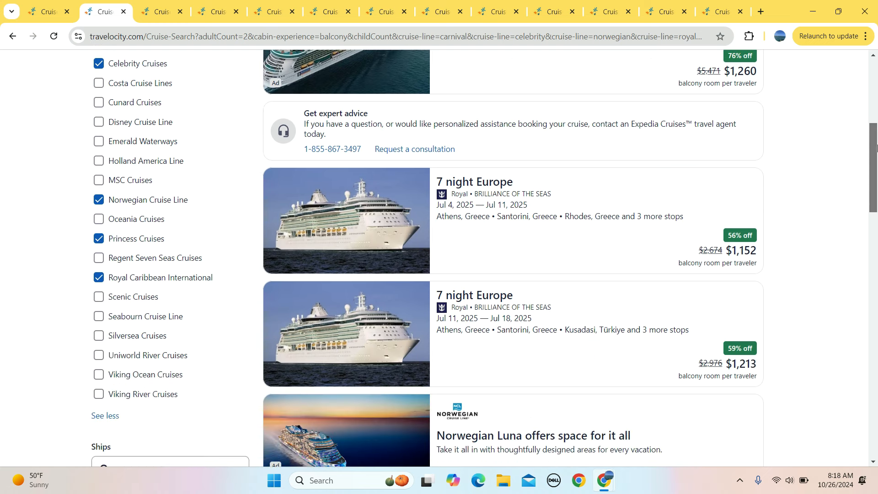
scroll(down, 3)
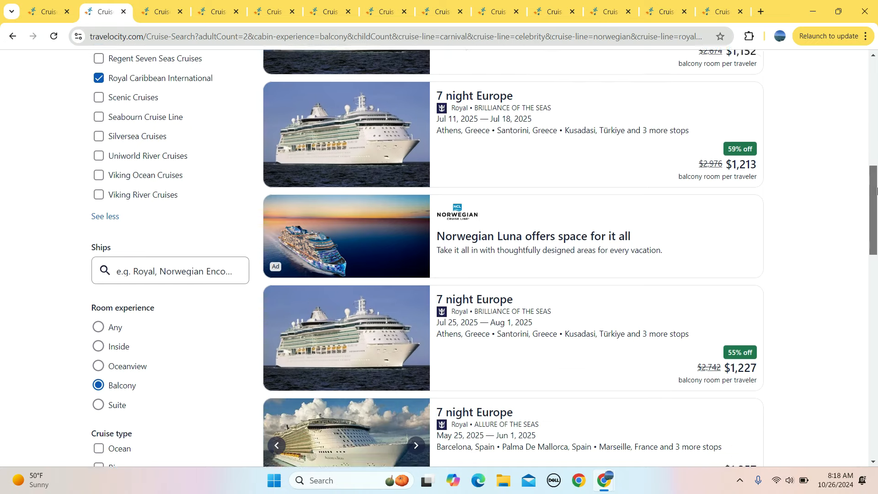
scroll(down, 3)
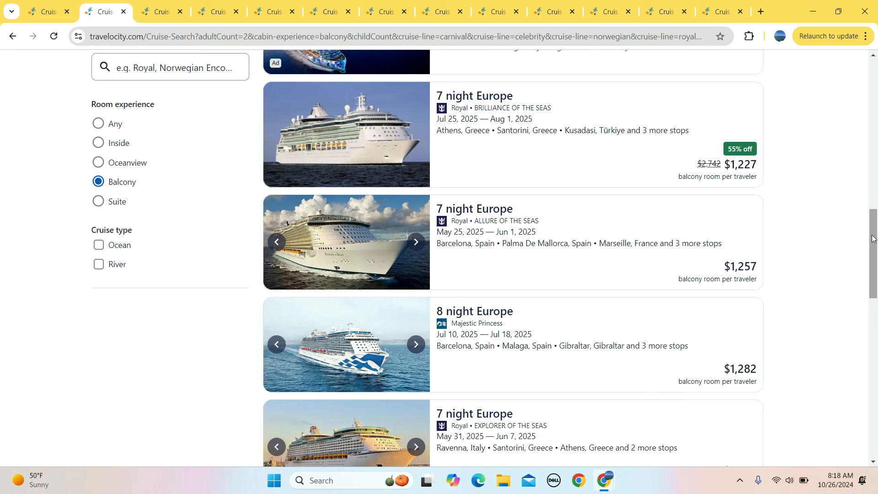
scroll(down, 3)
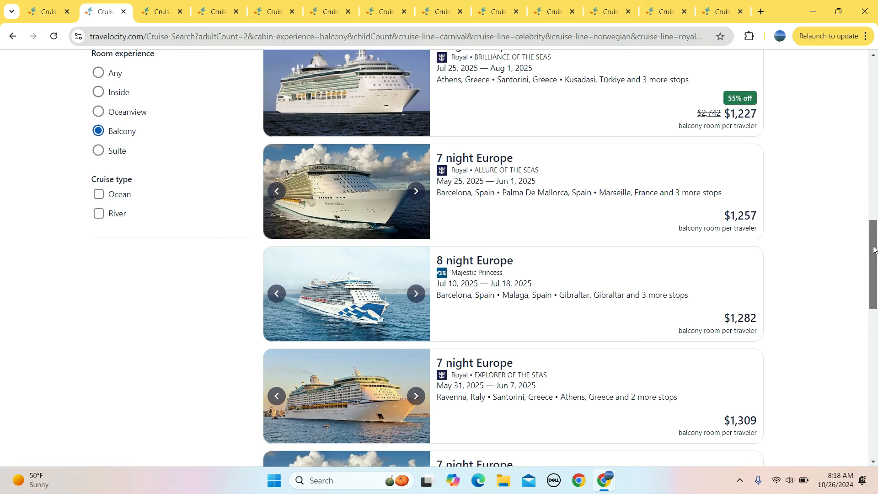
scroll(down, 3)
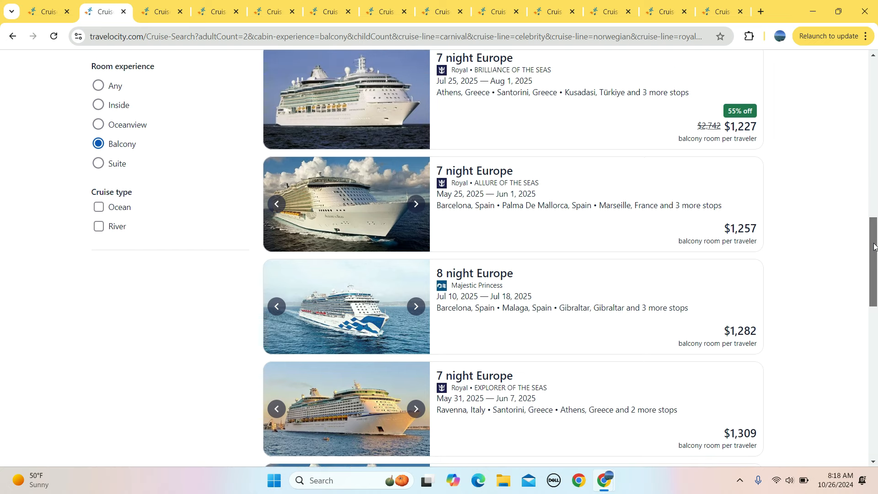
scroll(down, 3)
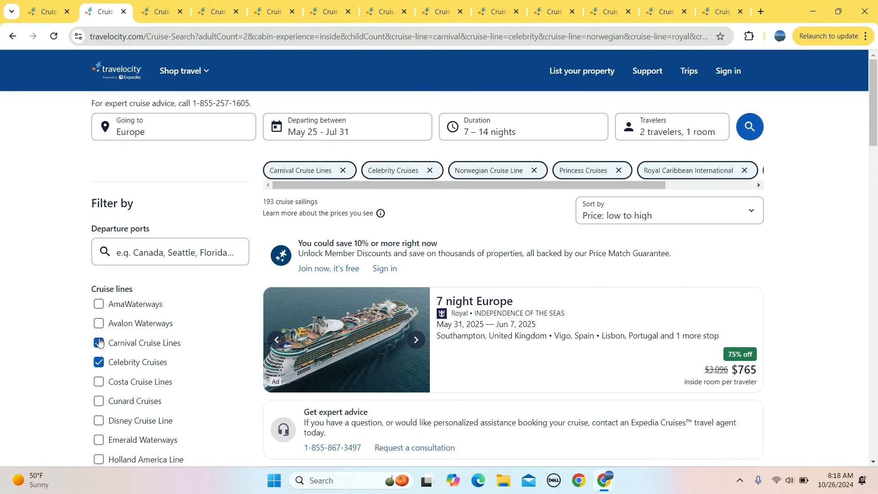
scroll(down, 3)
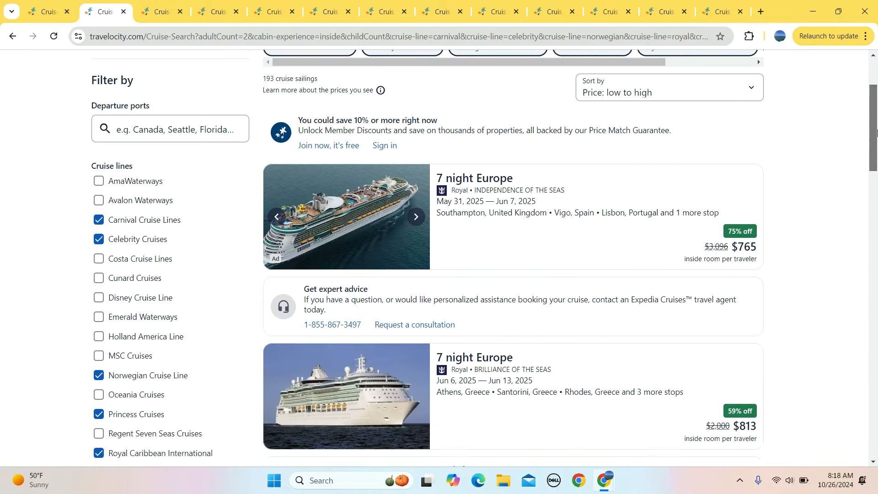
scroll(down, 3)
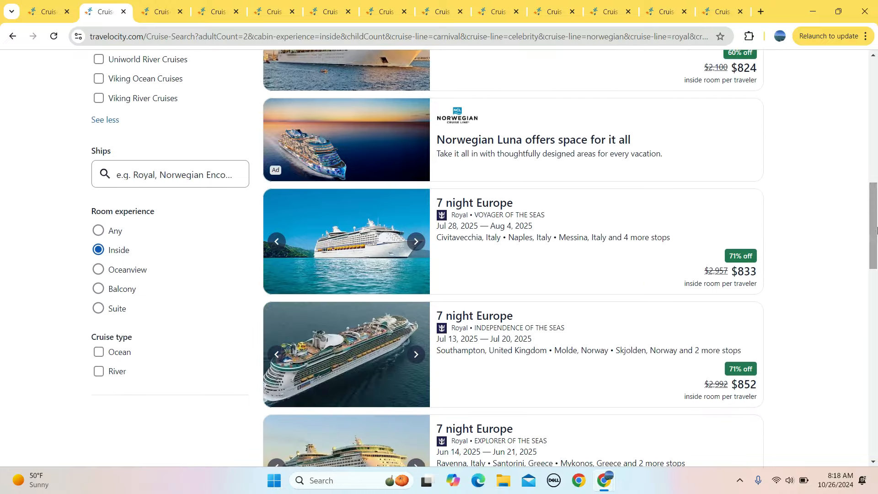
On the Europe sheet, confirm the May–July prices of 765 inside and 1152 balcony for 10/26.
click(49, 11)
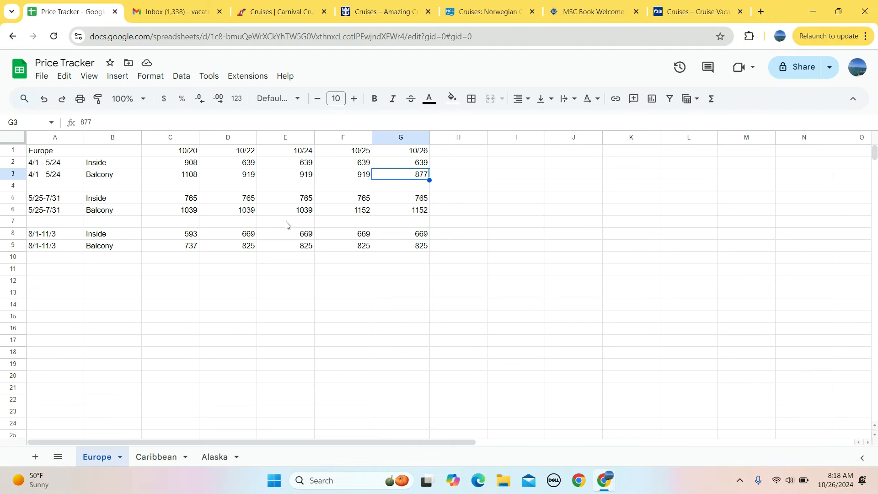
click(170, 198)
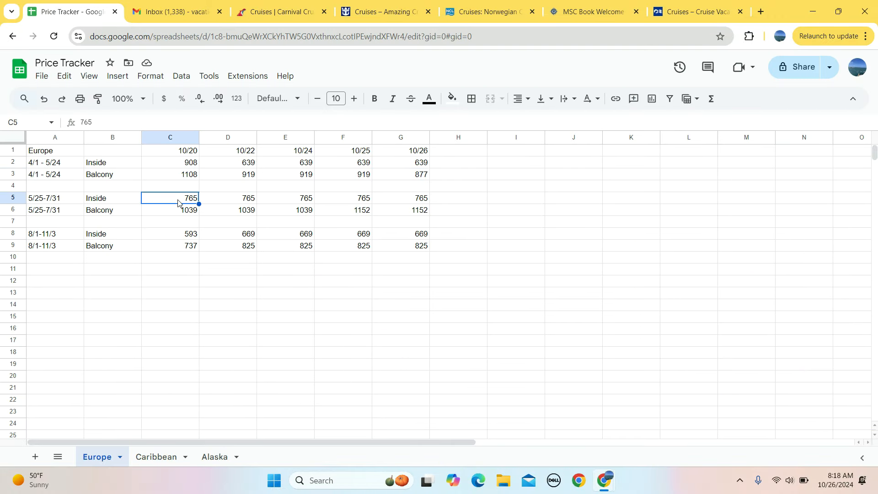
click(342, 211)
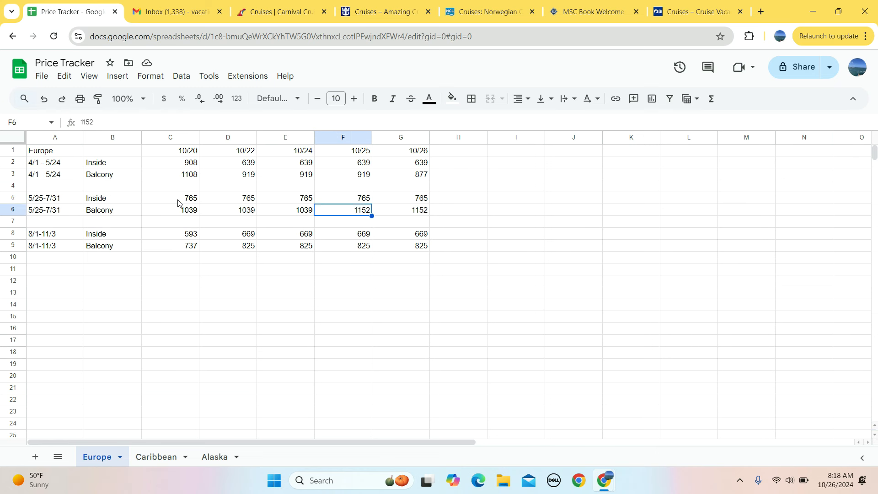
click(400, 209)
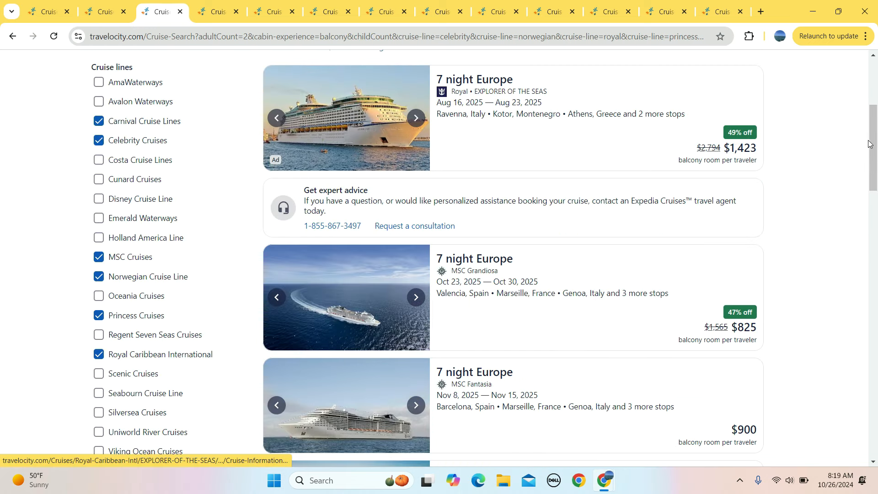
Browse the Aug 1–Nov 8 Europe results, then confirm 669 inside and 825 balcony for 10/26 on the Europe sheet.
scroll(down, 3)
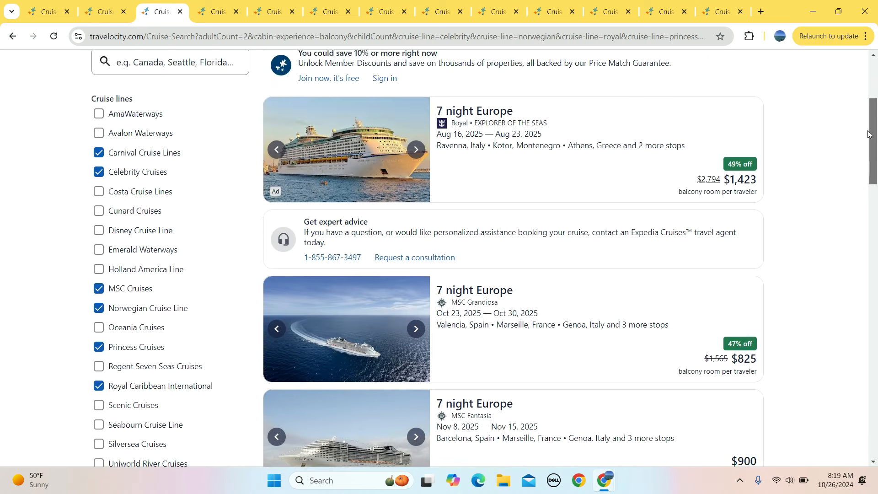
scroll(down, 3)
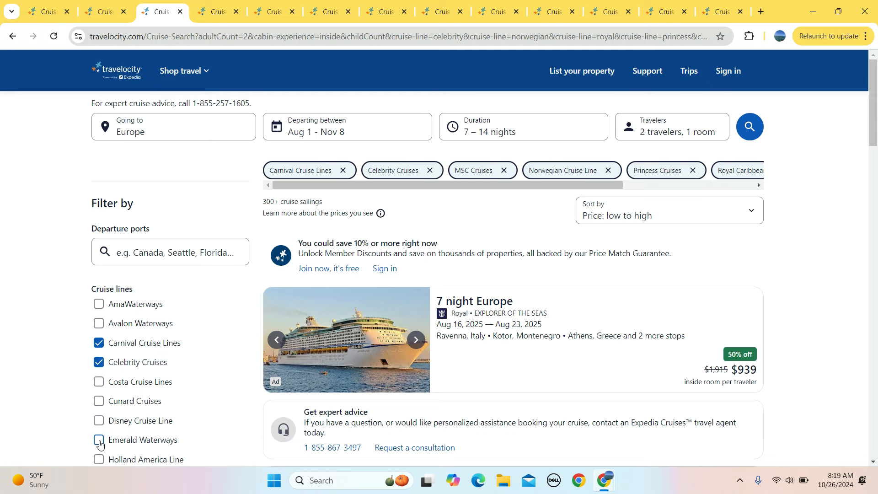
scroll(down, 3)
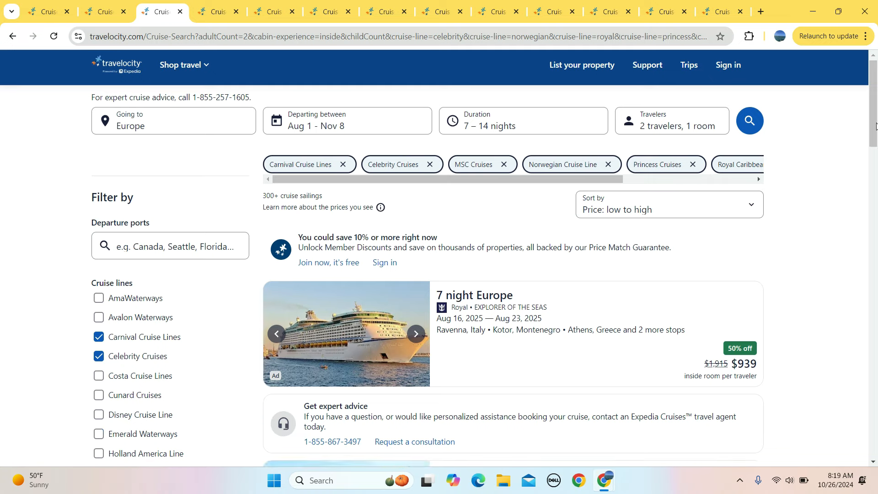
scroll(down, 3)
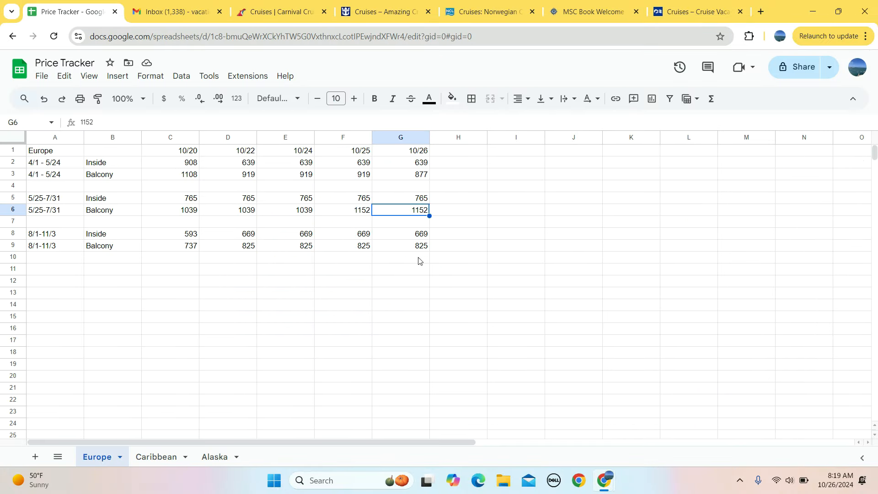
click(170, 234)
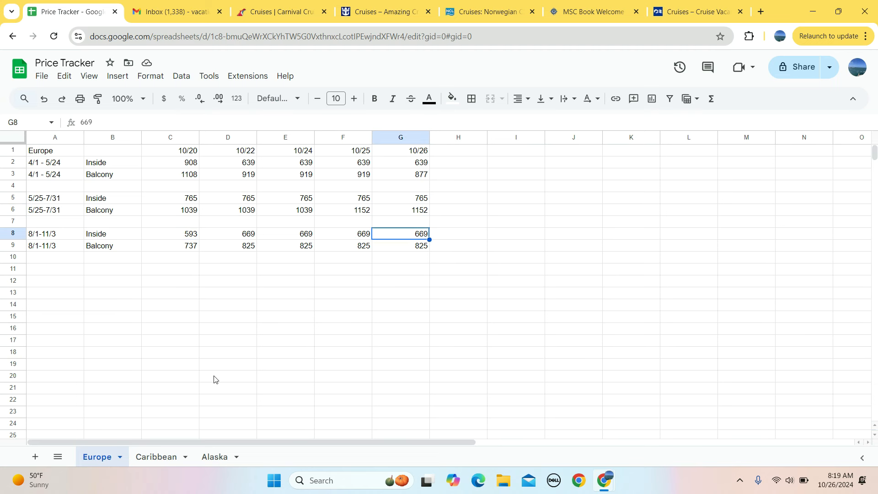
Glance at the Caribbean price sheet, then return to the Travelocity Alaska results.
click(156, 456)
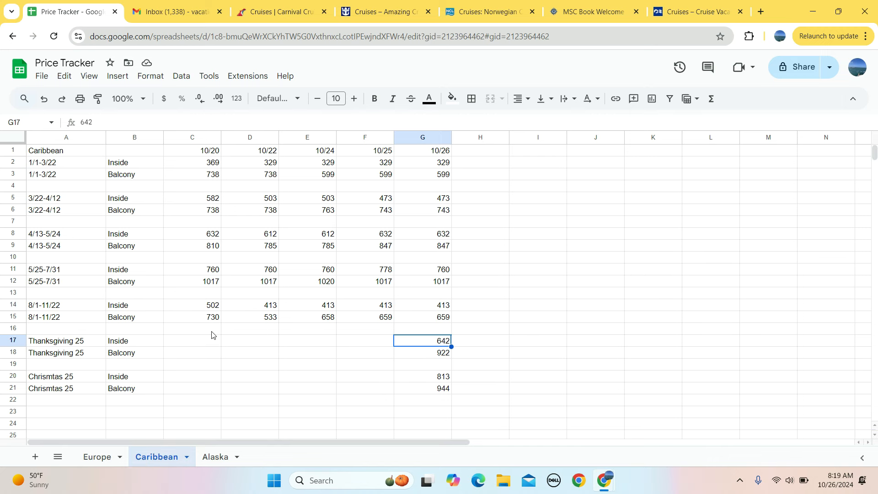
click(161, 11)
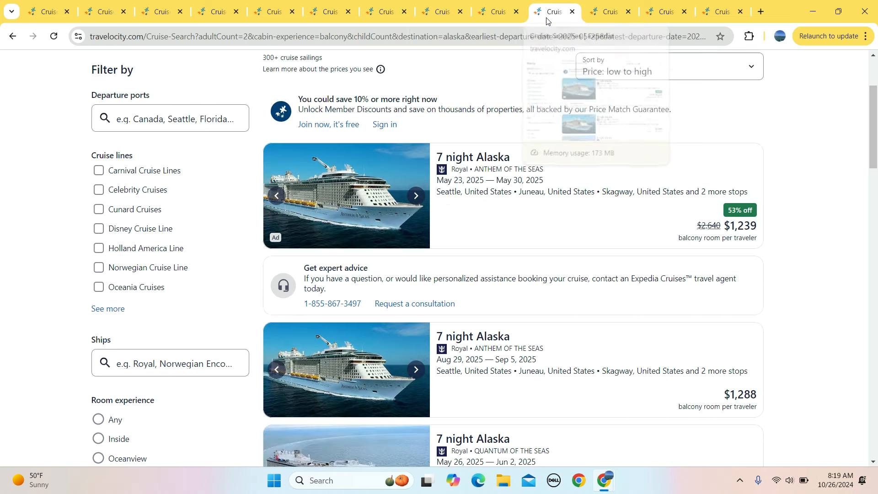
mouse_move(583, 14)
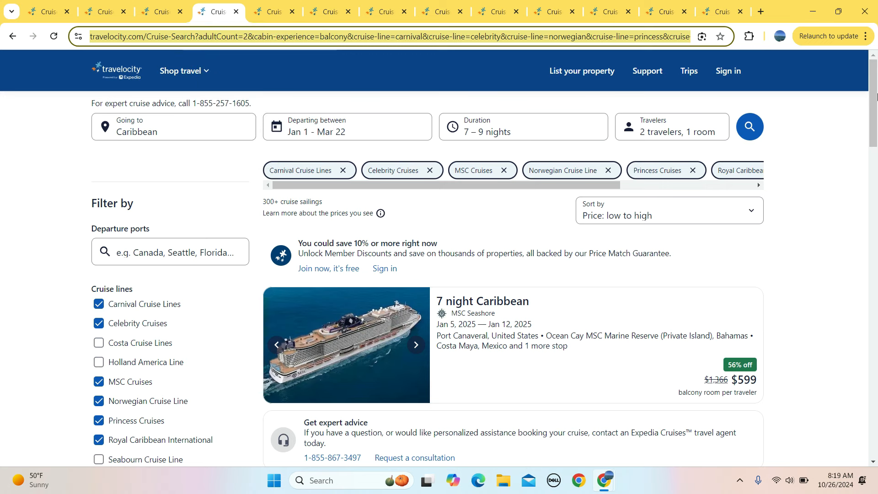
Switch the Caribbean Jan 1–Mar 22 results to inside cabins, finding the $329 lowest fare, and reopen the tracker.
scroll(down, 3)
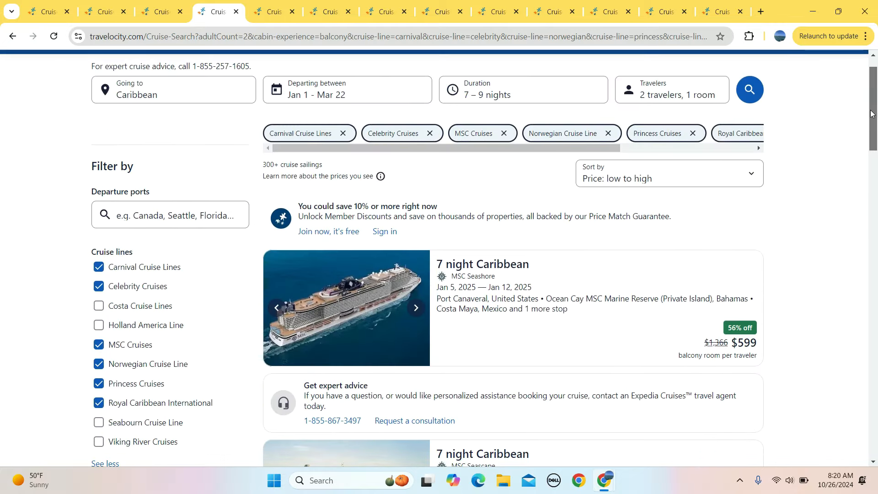
scroll(down, 3)
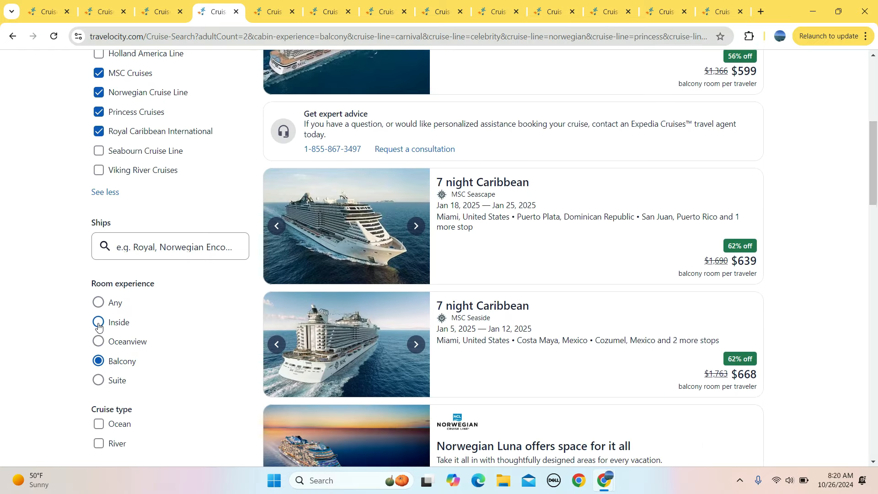
click(98, 322)
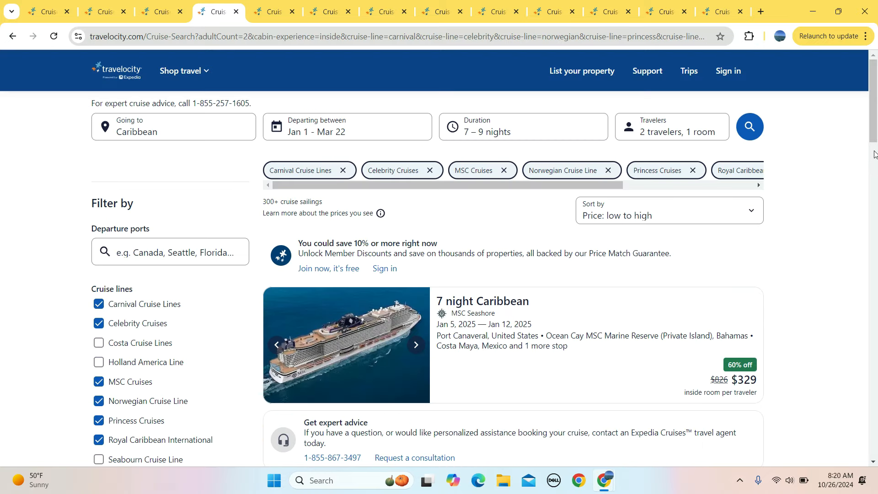
scroll(down, 3)
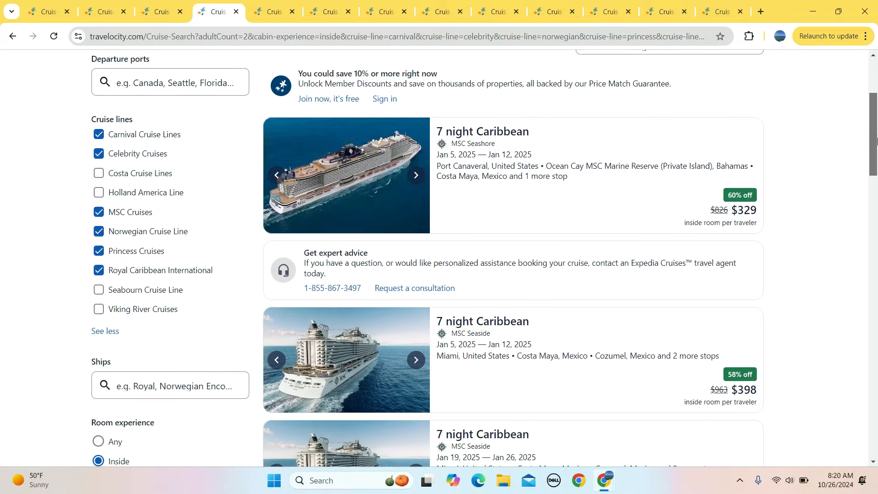
click(64, 11)
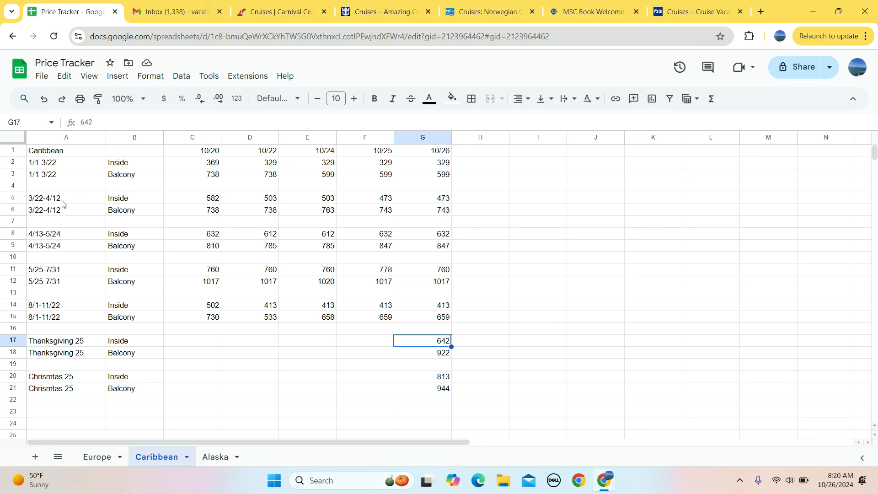
mouse_move(203, 173)
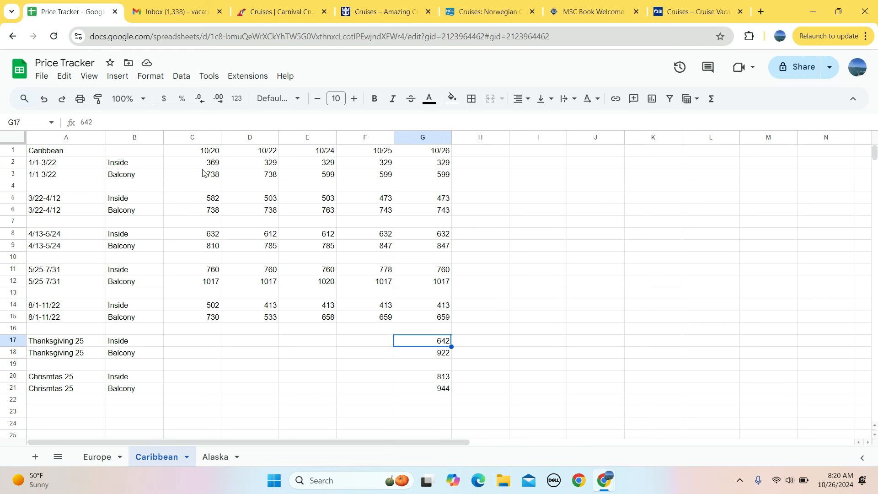
mouse_move(449, 164)
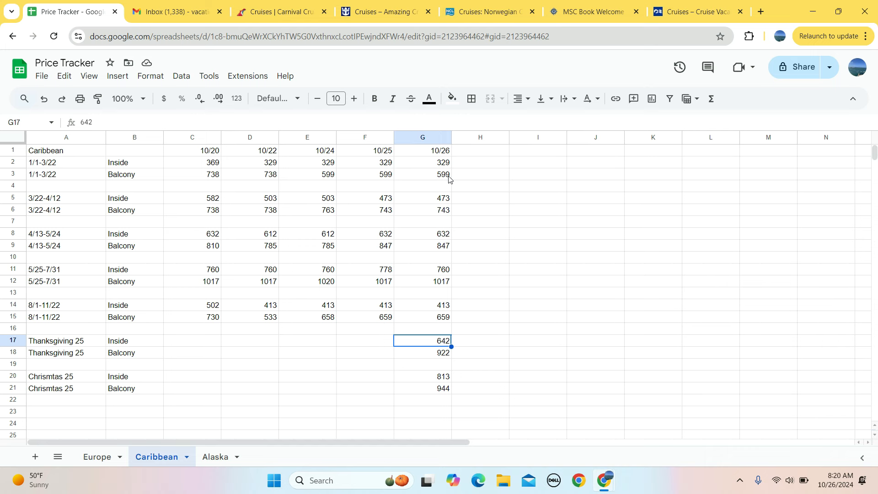
Find the Mar 23–Apr 12 Caribbean lows of $743 balcony and $473 inside, matching the tracker's 10/26 figures.
click(216, 11)
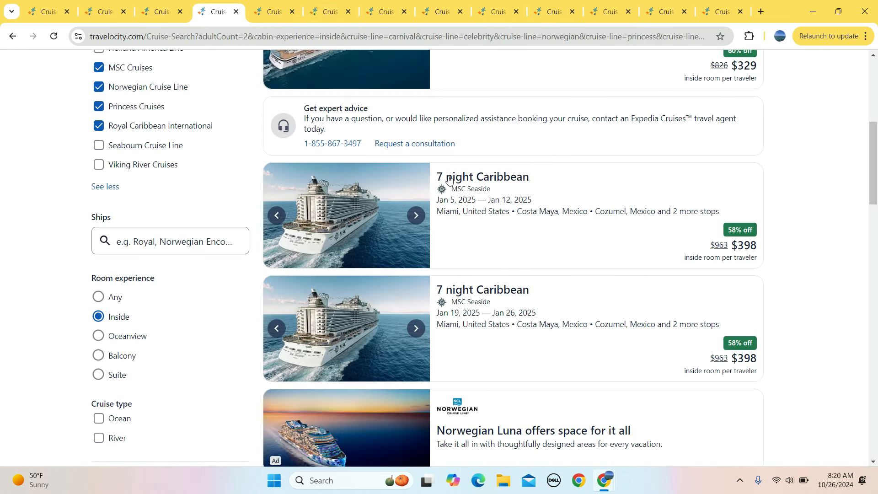
click(272, 11)
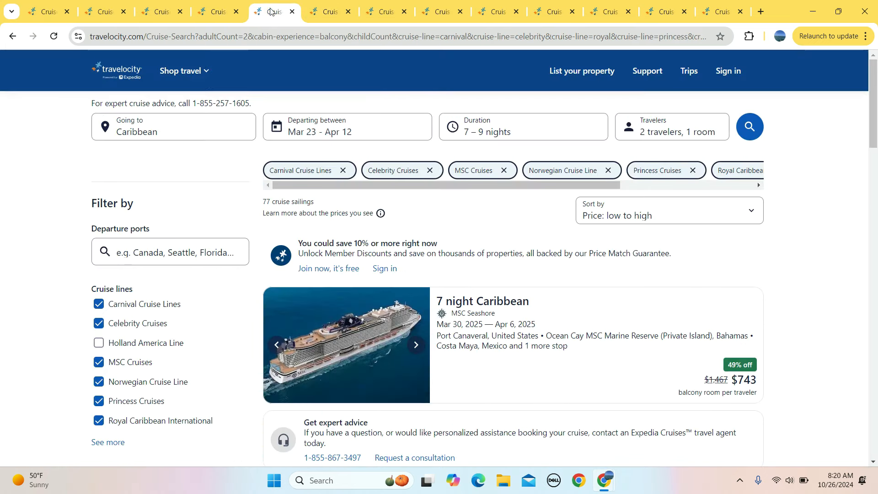
scroll(down, 3)
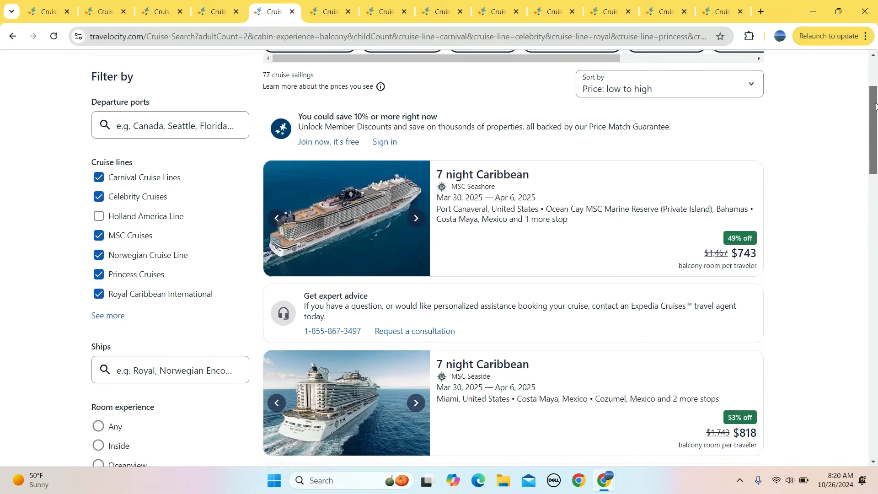
scroll(down, 3)
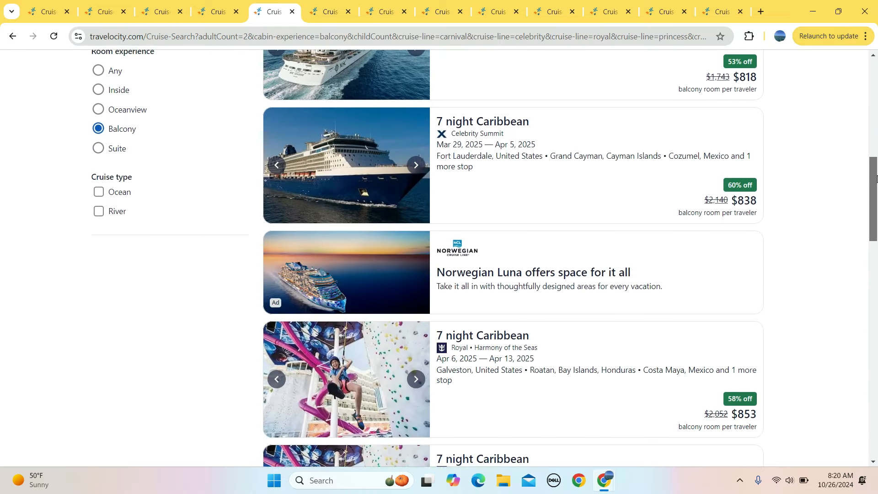
scroll(down, 3)
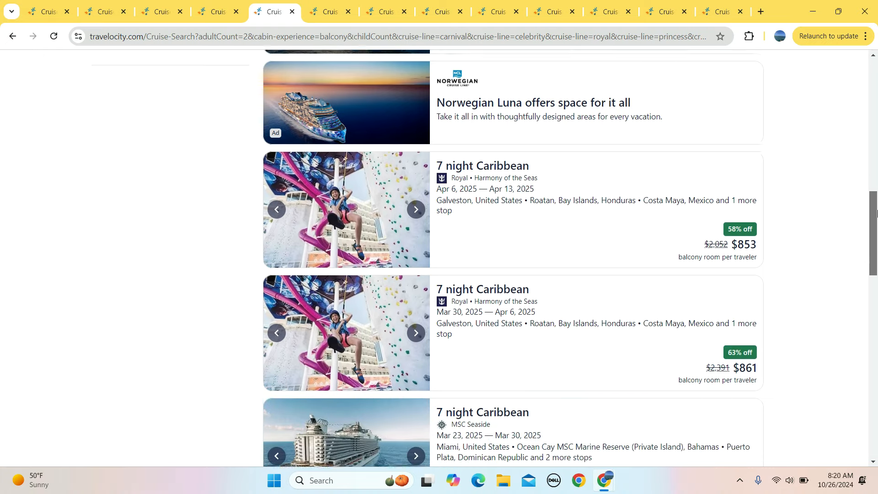
scroll(down, 3)
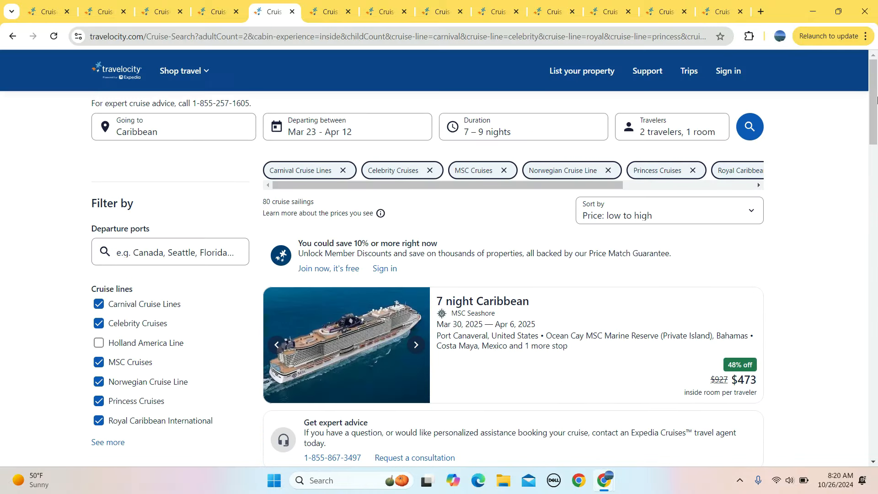
scroll(down, 3)
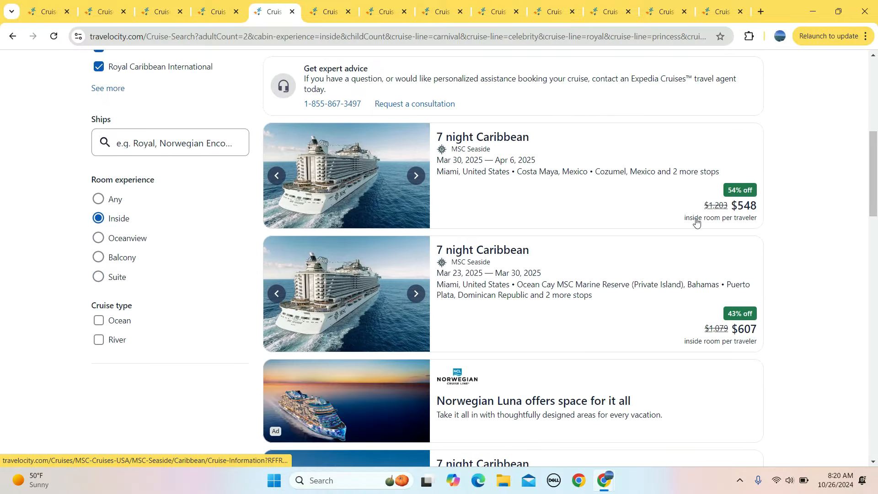
click(61, 11)
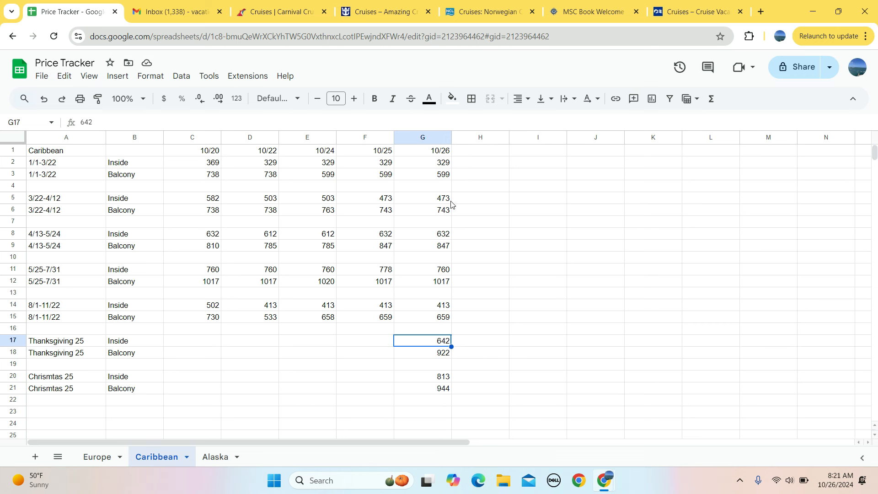
mouse_move(205, 206)
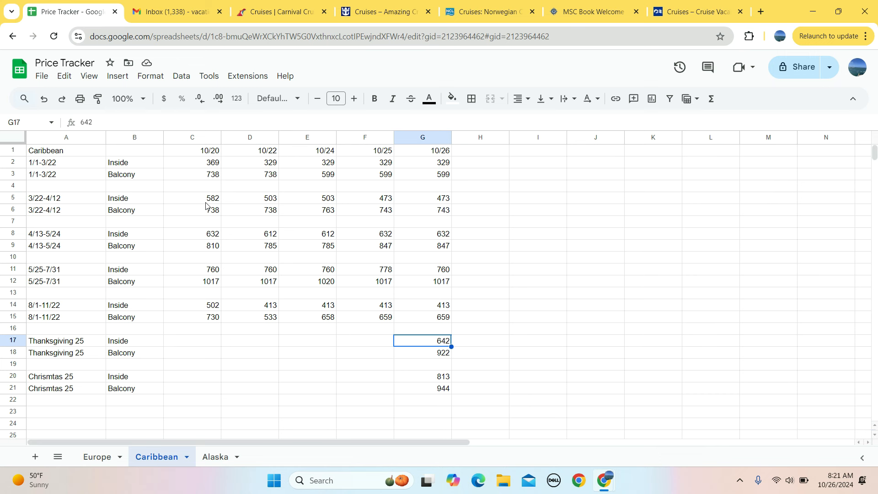
mouse_move(212, 219)
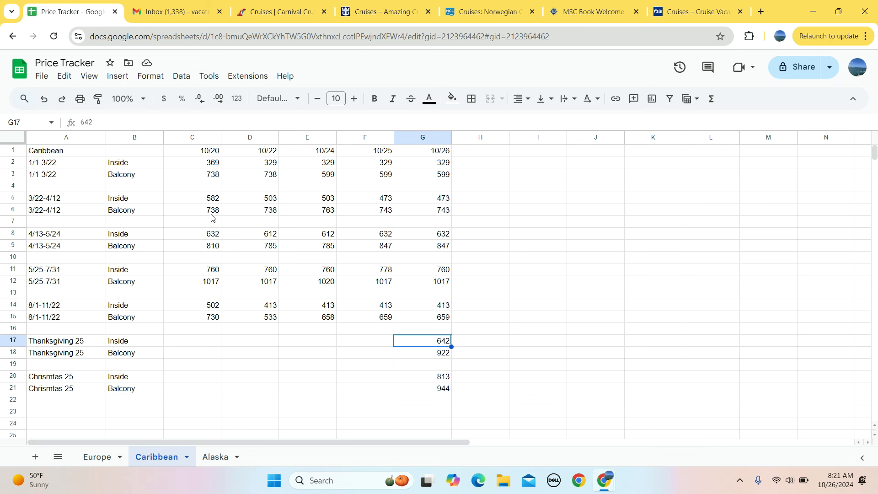
mouse_move(336, 215)
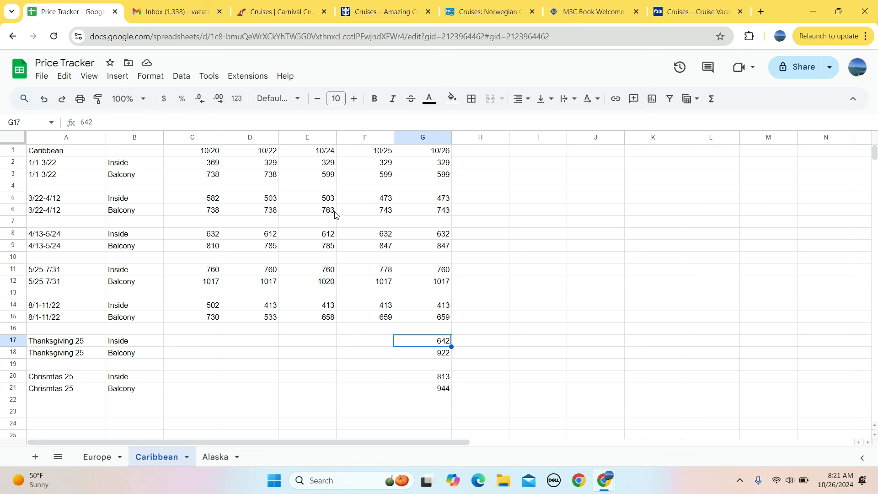
mouse_move(465, 210)
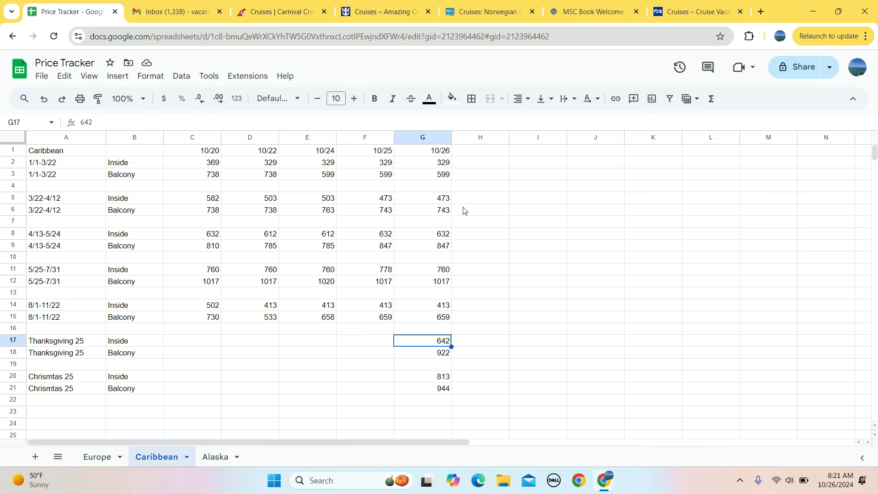
click(275, 11)
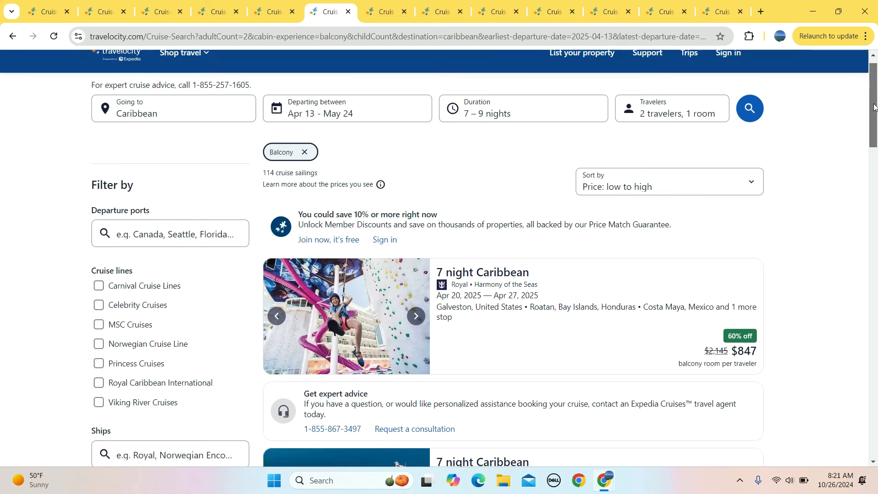
Review Apr 13–May 24 Caribbean balcony fares from $847, then inside-cabin fares from $632.
scroll(down, 3)
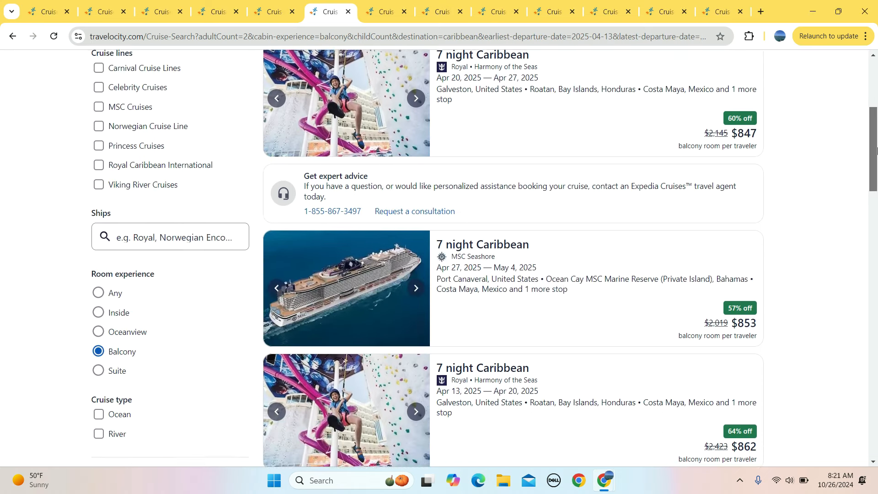
scroll(down, 3)
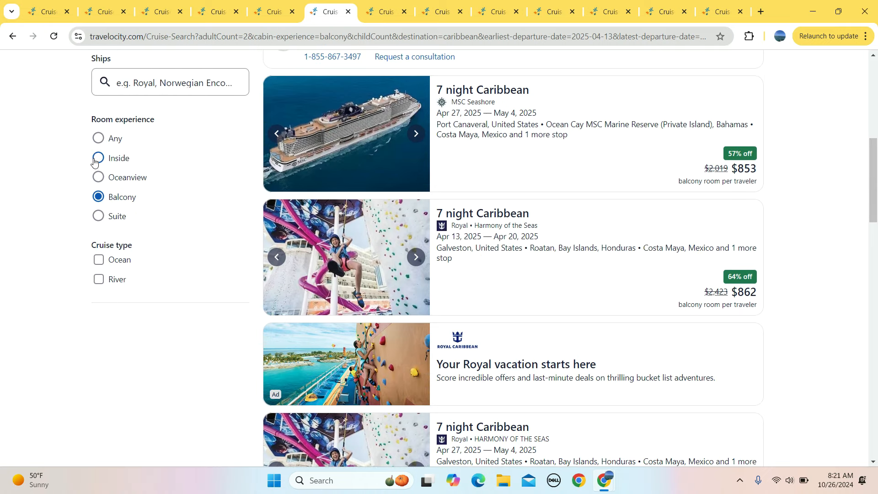
click(98, 159)
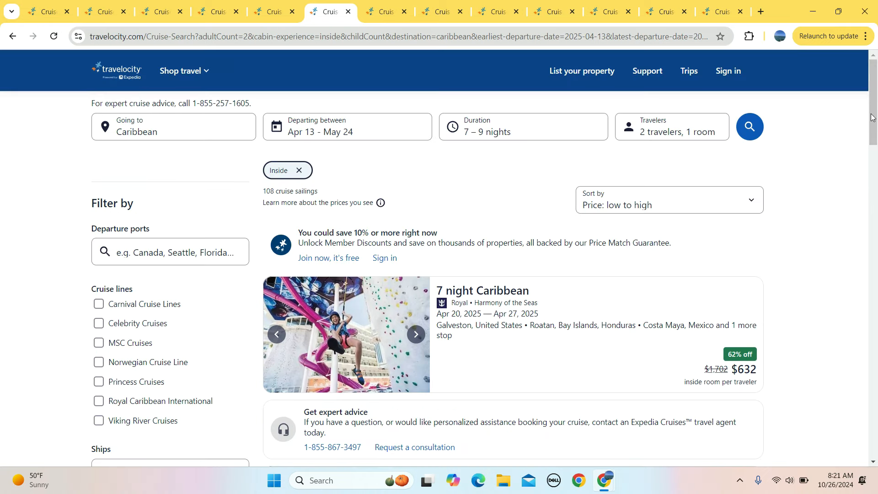
scroll(down, 3)
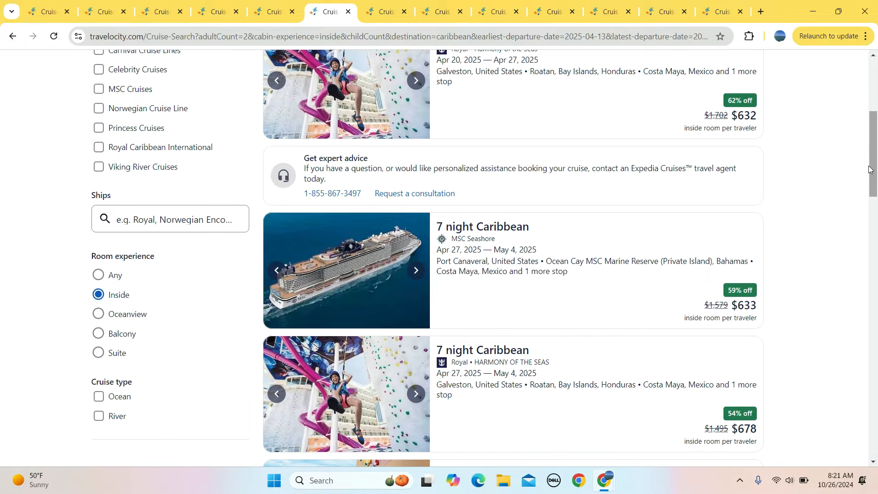
click(56, 11)
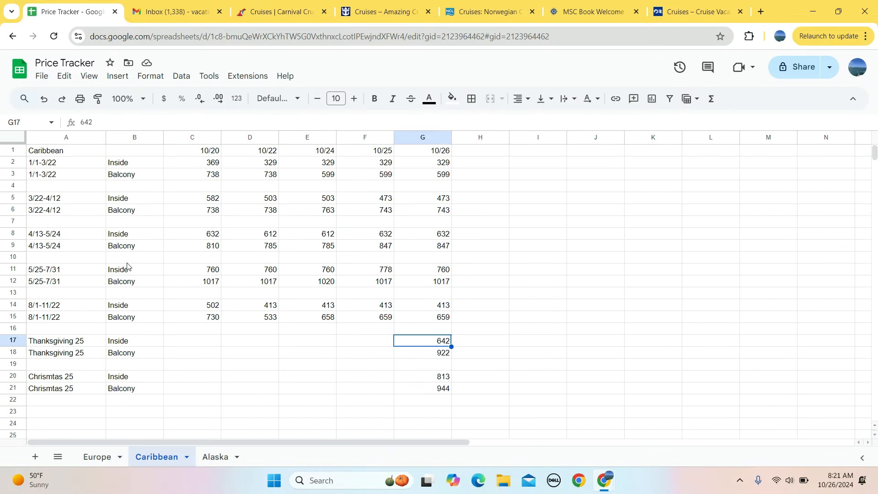
mouse_move(280, 237)
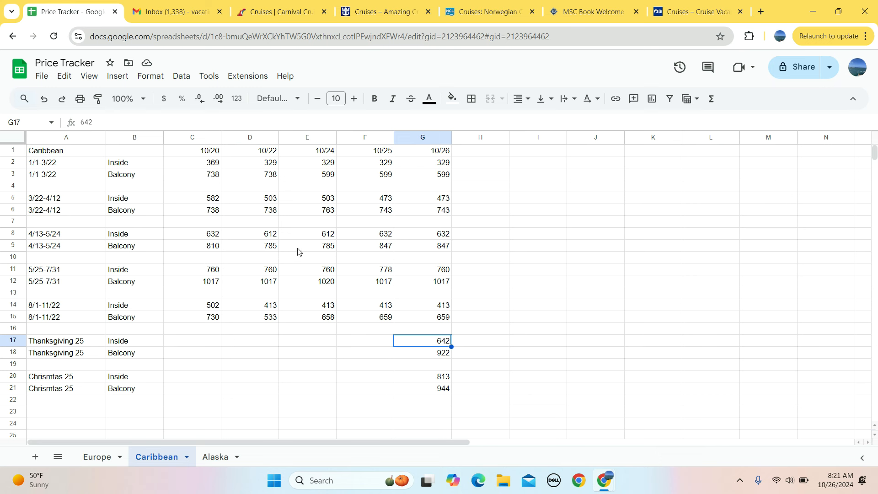
mouse_move(300, 253)
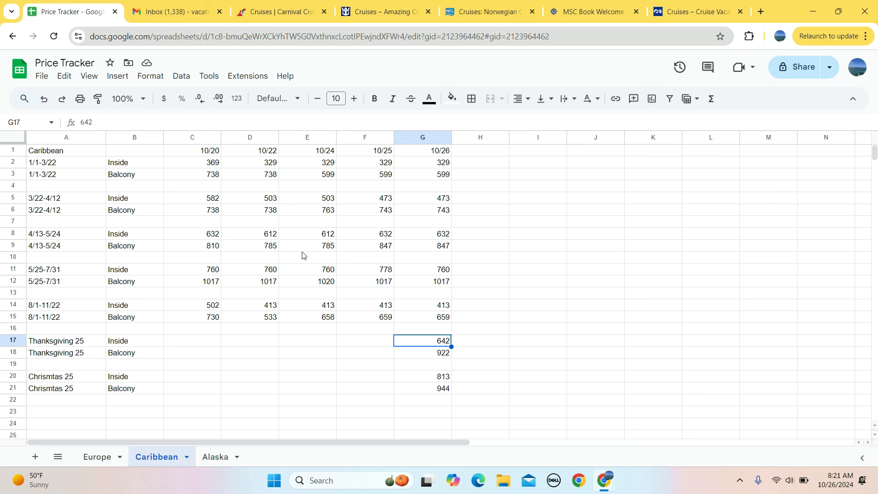
mouse_move(299, 264)
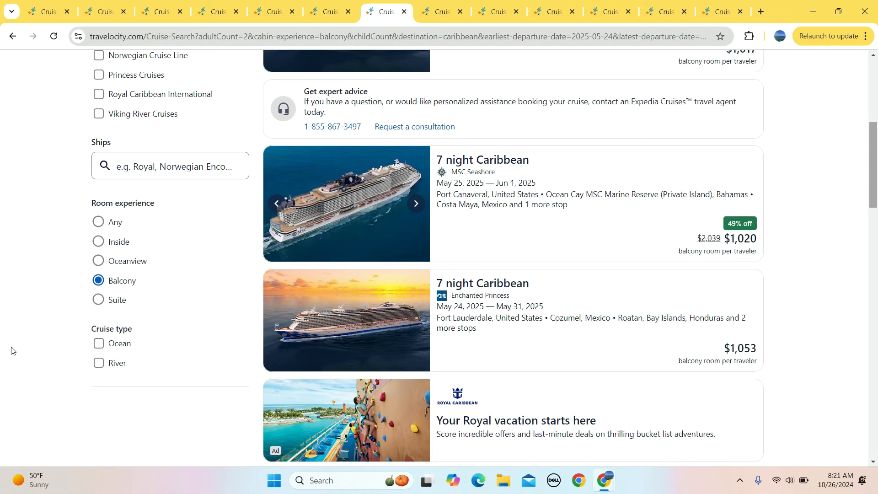
mouse_move(849, 241)
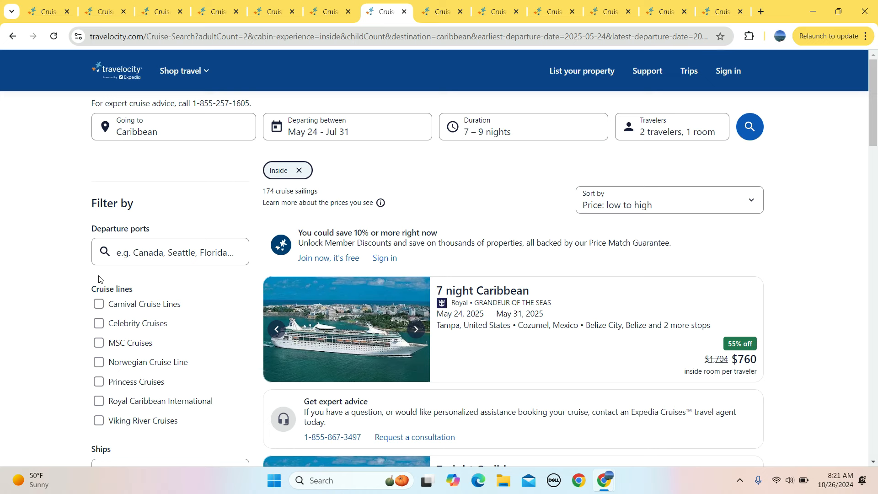
Scroll the May 24–Jul 31 Caribbean inside-room sailings, confirming fares start at $760.
scroll(down, 3)
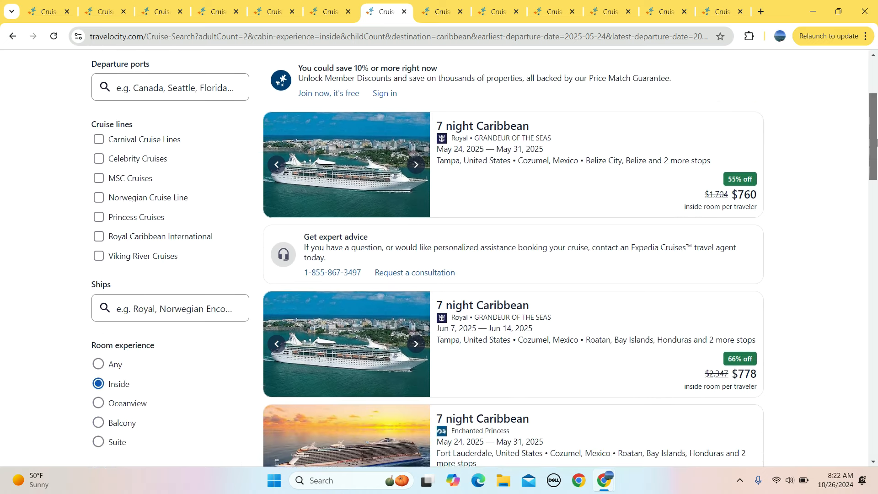
scroll(down, 3)
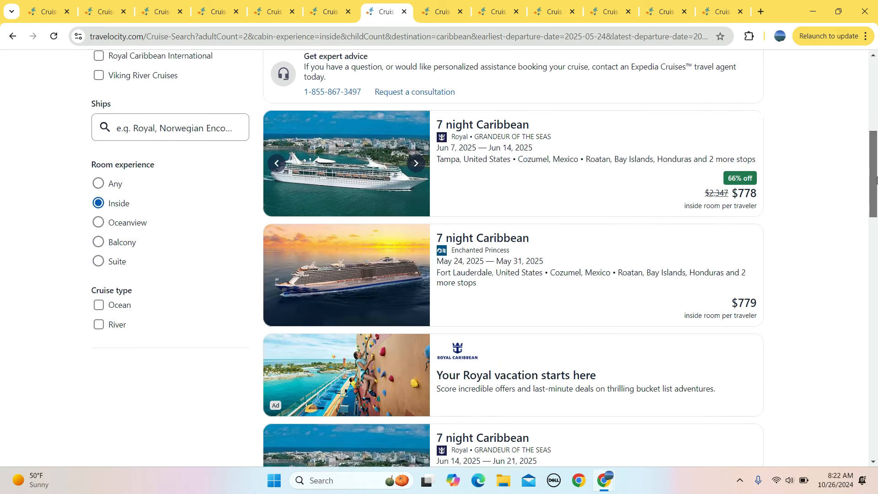
scroll(down, 3)
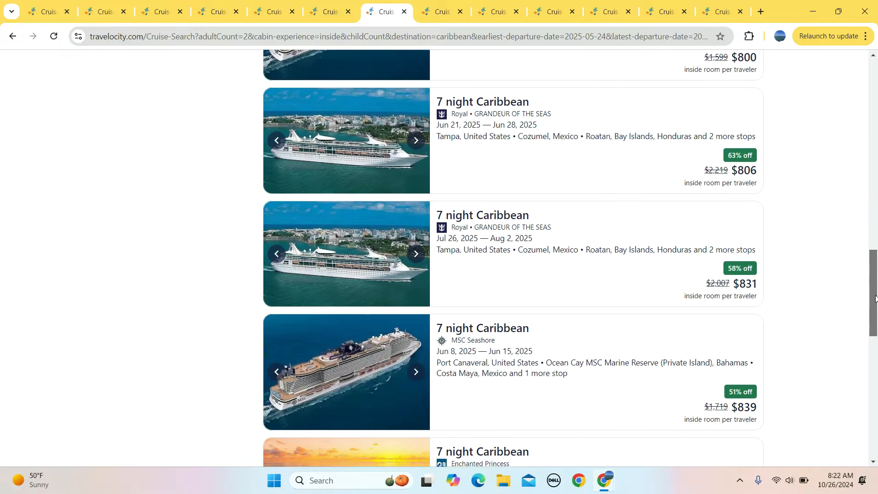
scroll(down, 3)
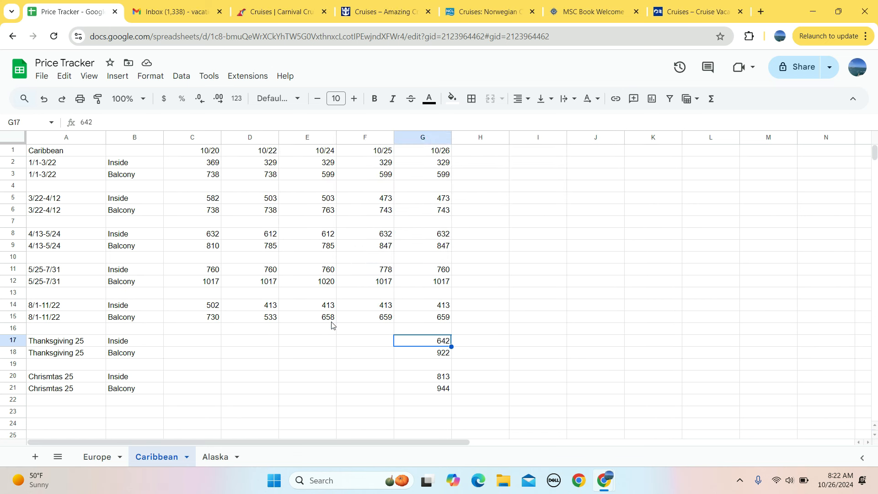
mouse_move(203, 275)
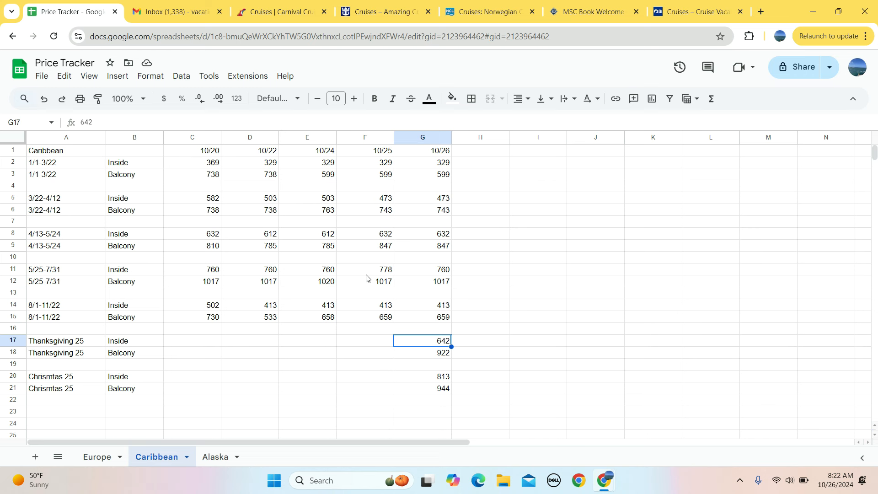
mouse_move(466, 276)
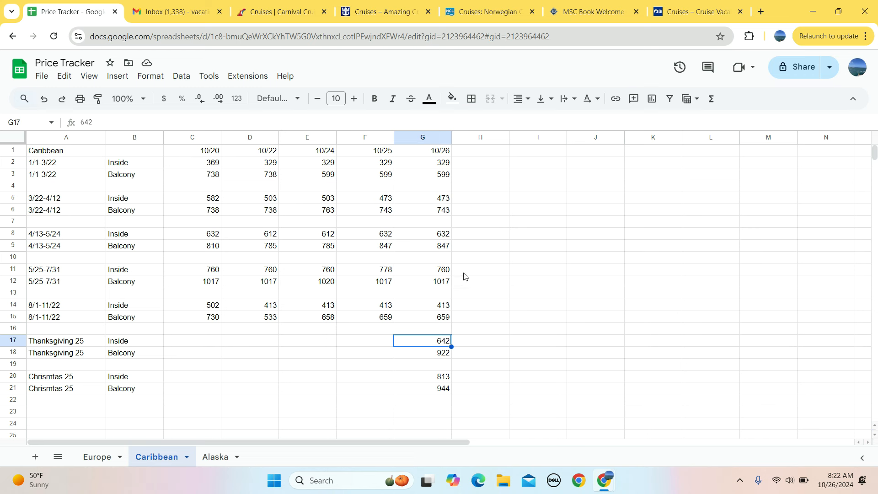
mouse_move(207, 295)
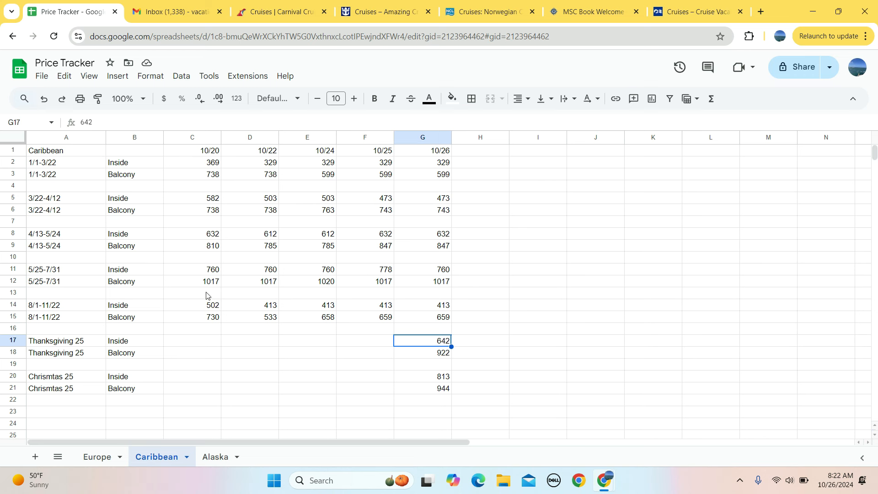
mouse_move(253, 288)
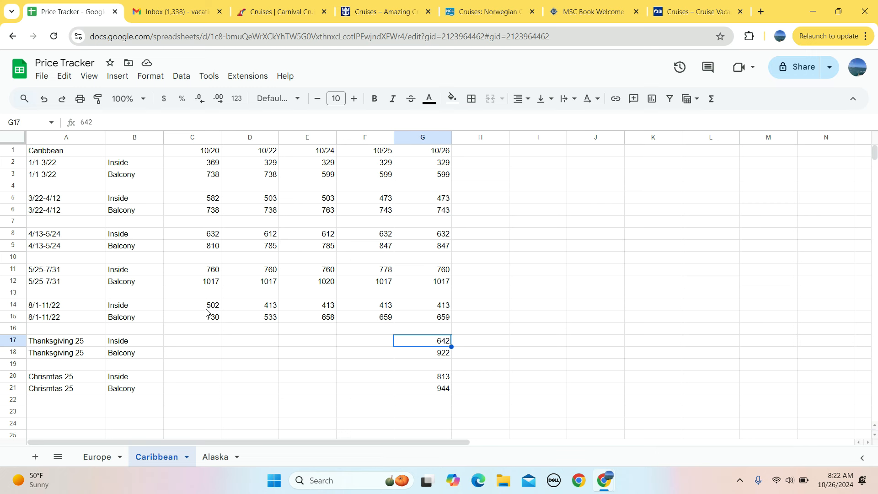
mouse_move(437, 308)
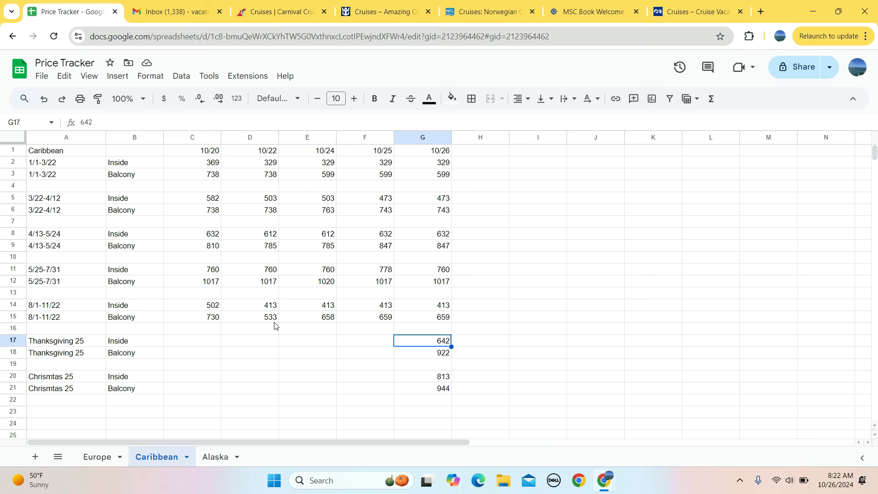
click(250, 316)
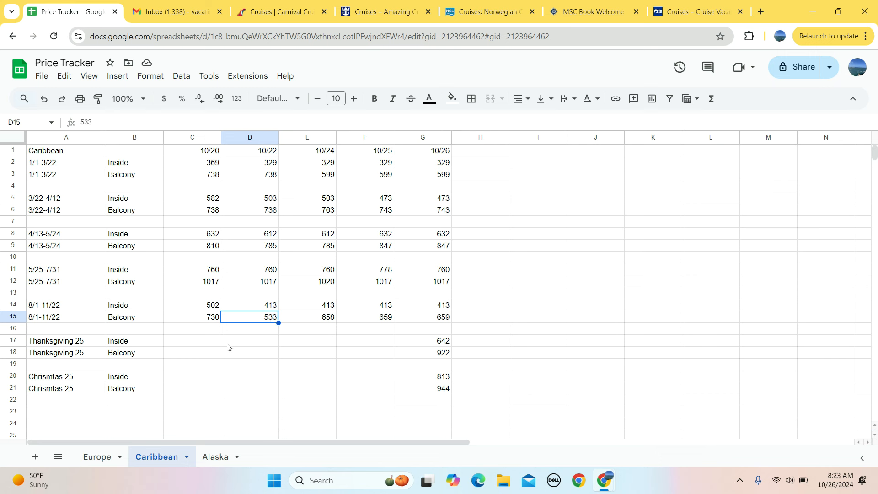
mouse_move(413, 322)
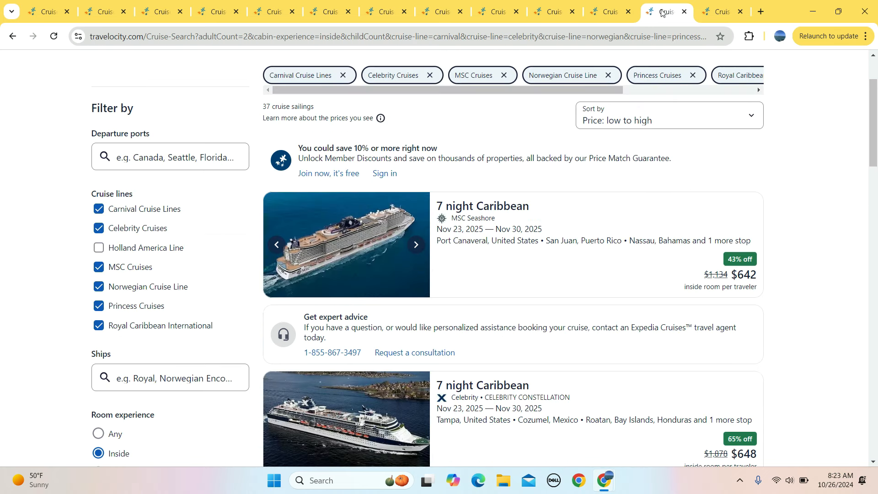
mouse_move(873, 131)
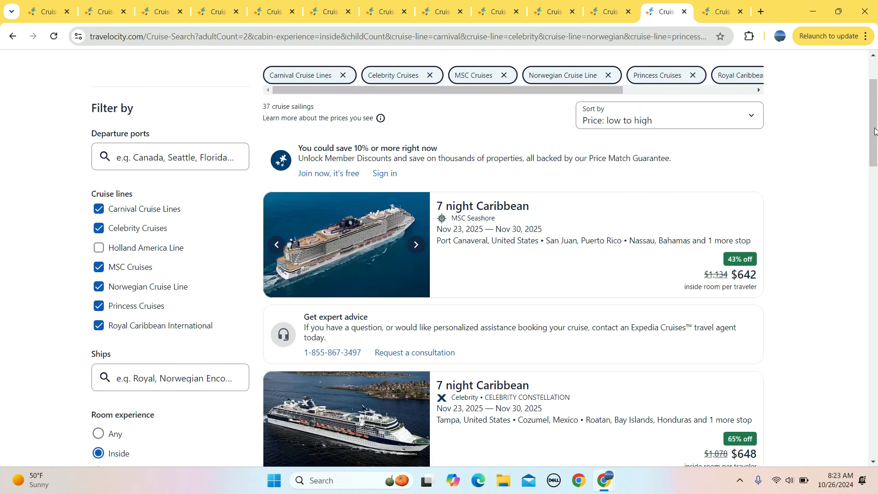
Confirm Thanksgiving $642/$922 and Christmas $813/$944 Caribbean fares, then return to the Price Tracker.
scroll(down, 3)
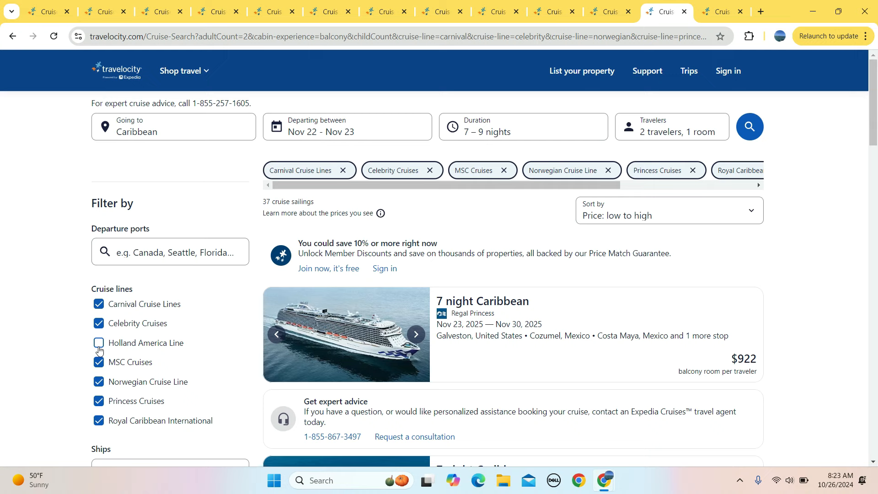
scroll(down, 3)
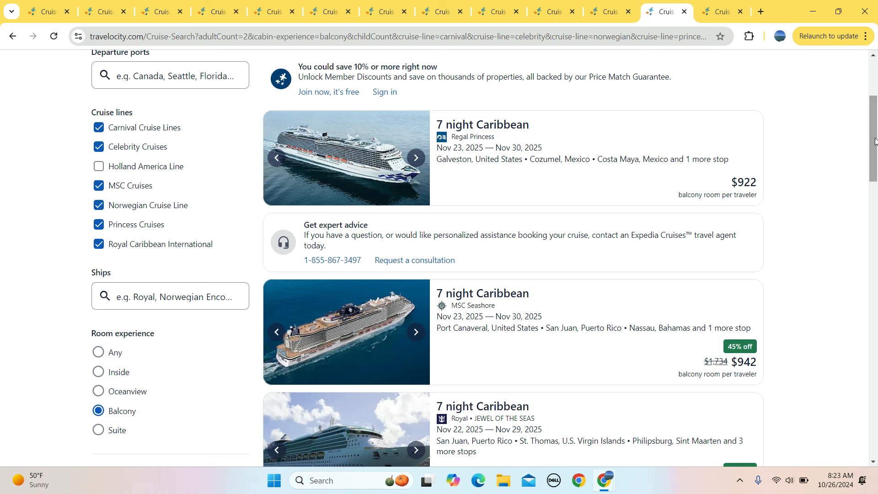
scroll(down, 3)
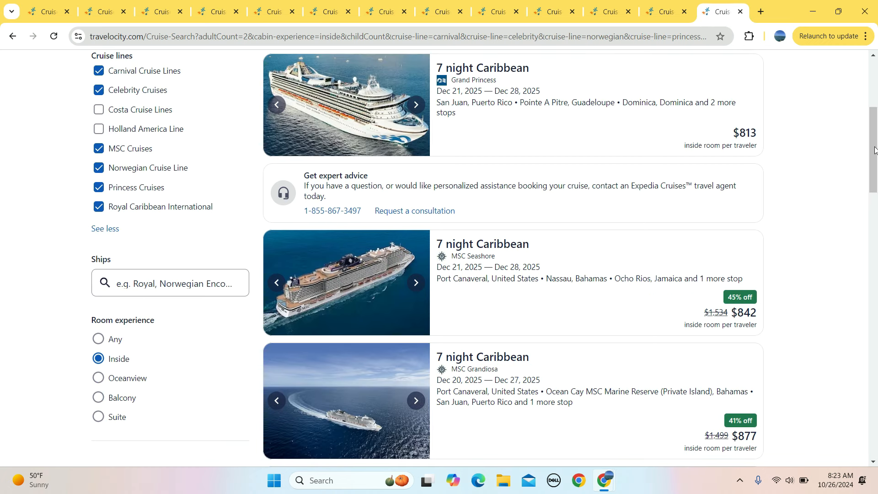
scroll(down, 3)
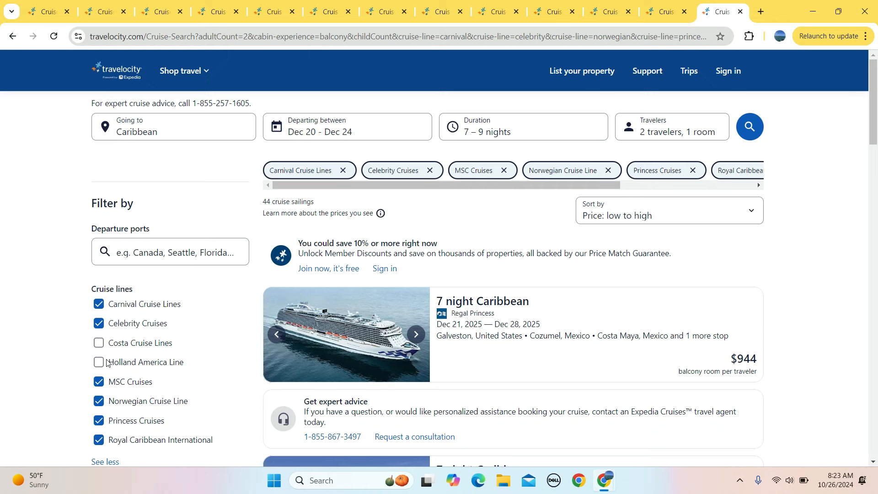
scroll(down, 3)
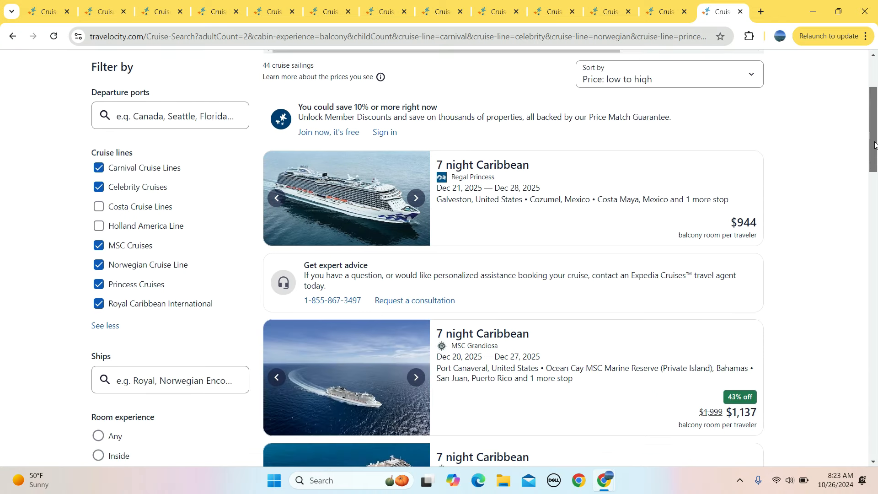
scroll(down, 3)
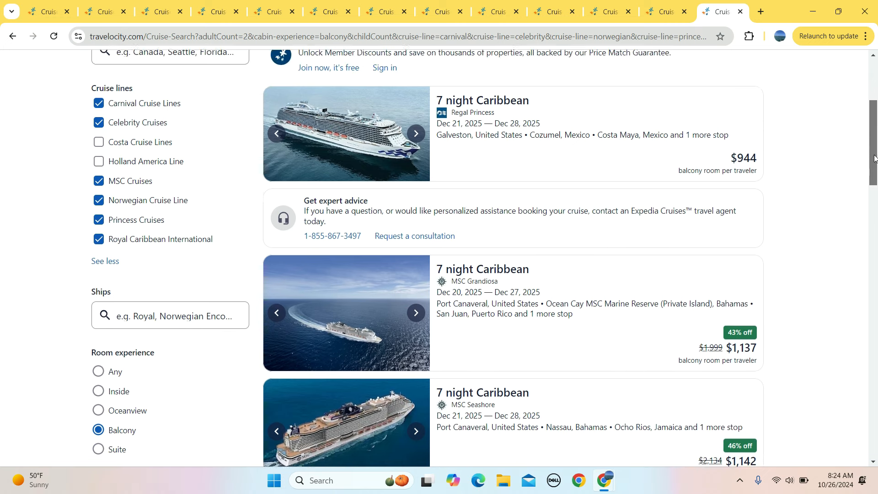
scroll(down, 3)
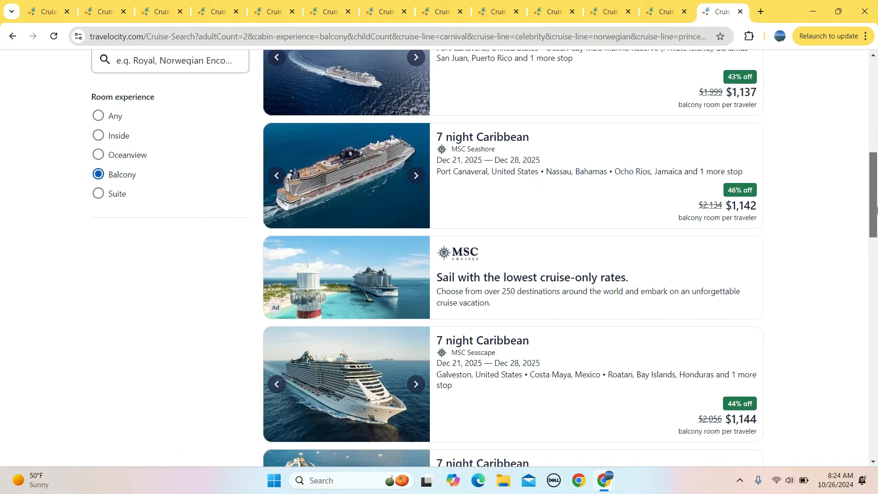
click(56, 11)
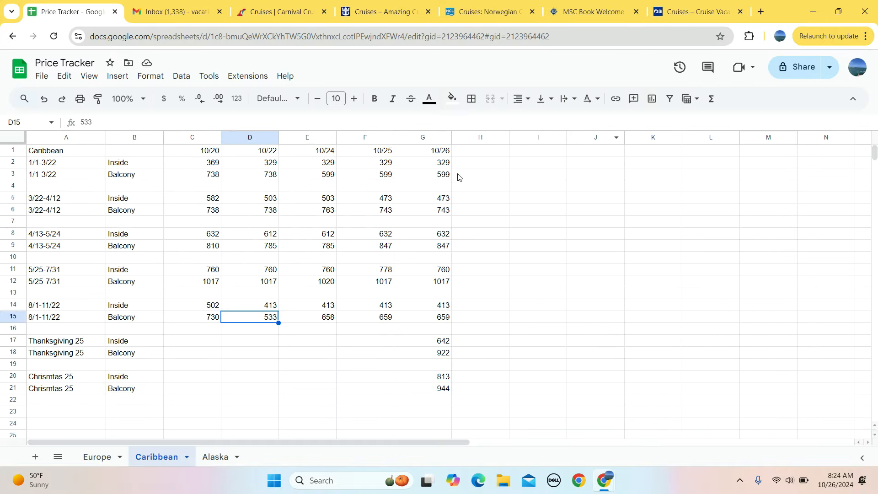
mouse_move(468, 384)
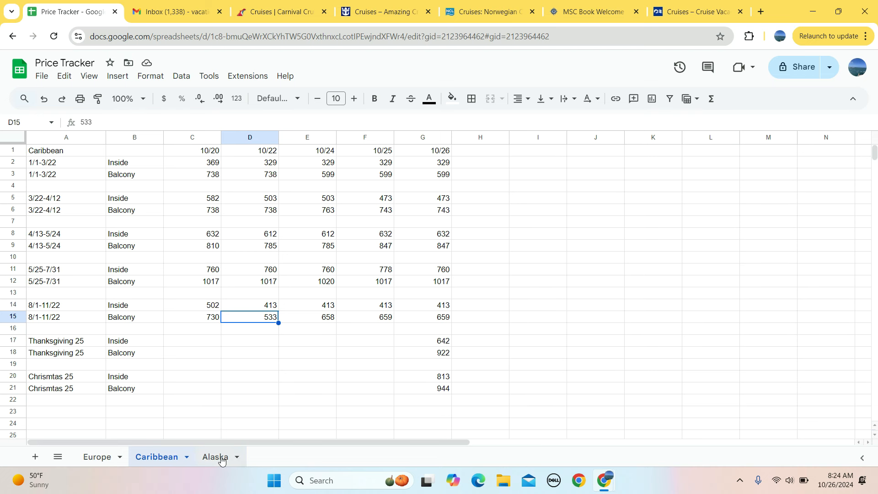
click(719, 11)
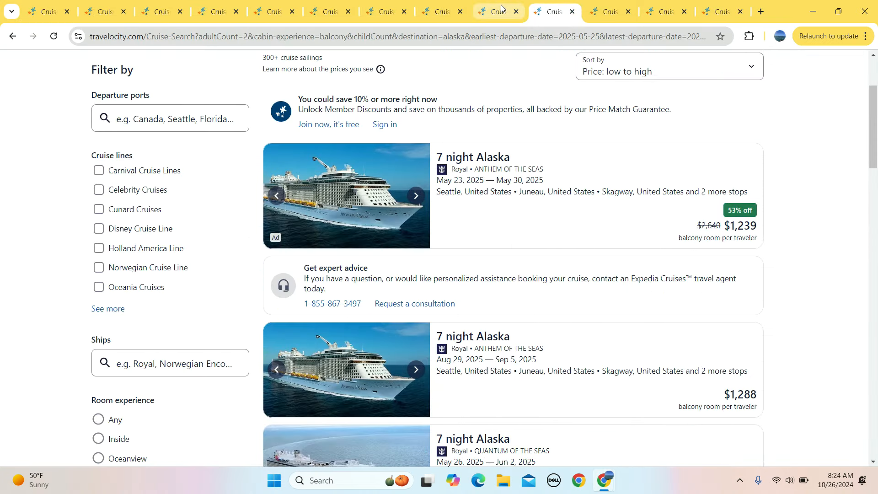
mouse_move(521, 226)
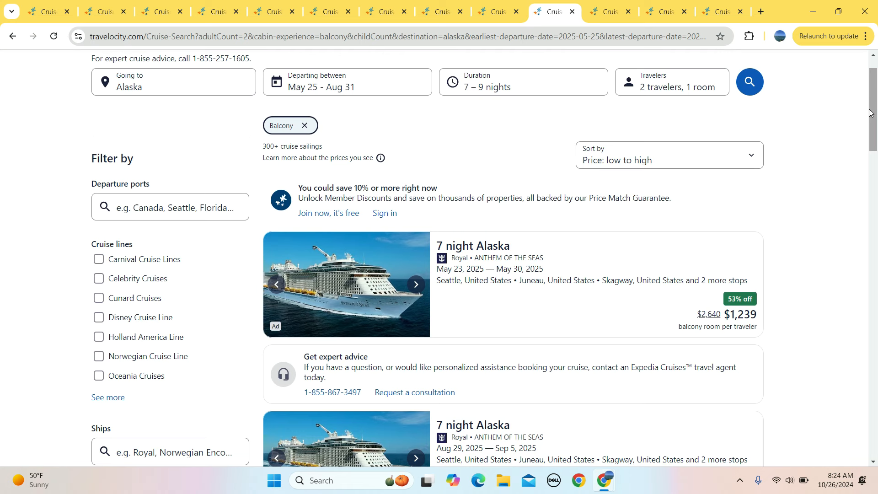
mouse_move(494, 11)
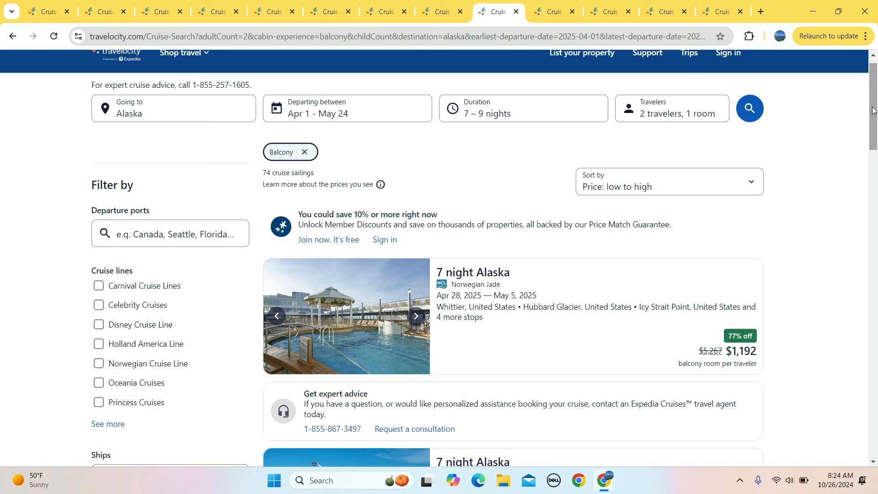
Check Apr 1–May 24 Alaska fares of $1,192 balcony and $592 inside, then return to the tracker.
scroll(down, 3)
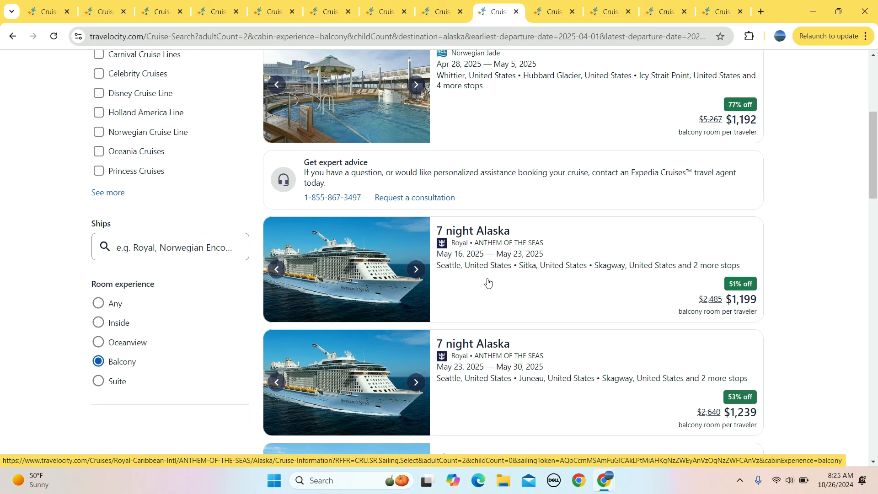
mouse_move(484, 108)
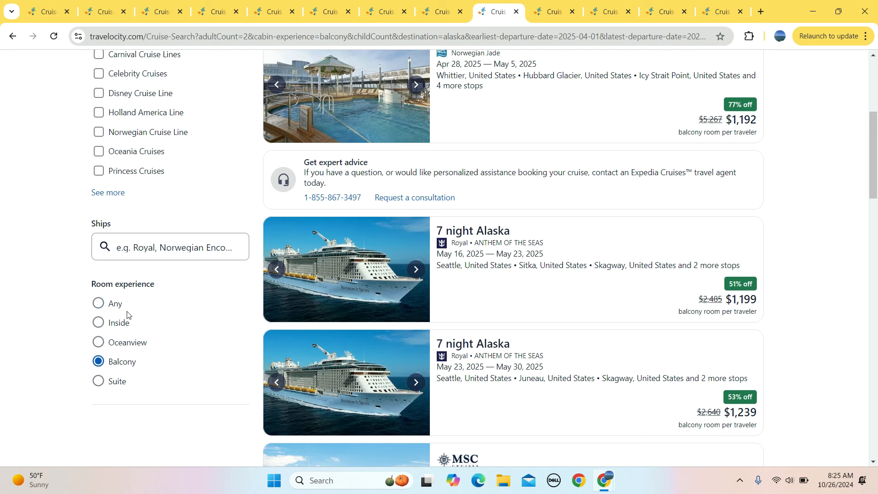
click(97, 322)
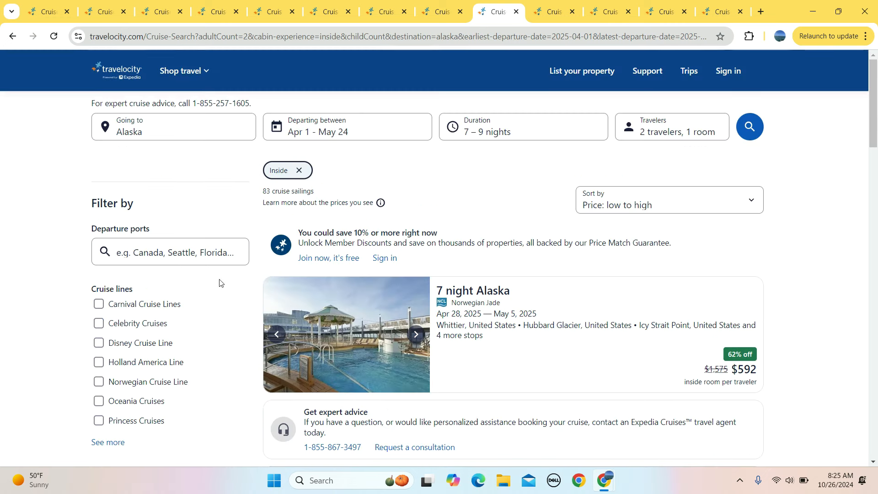
scroll(down, 3)
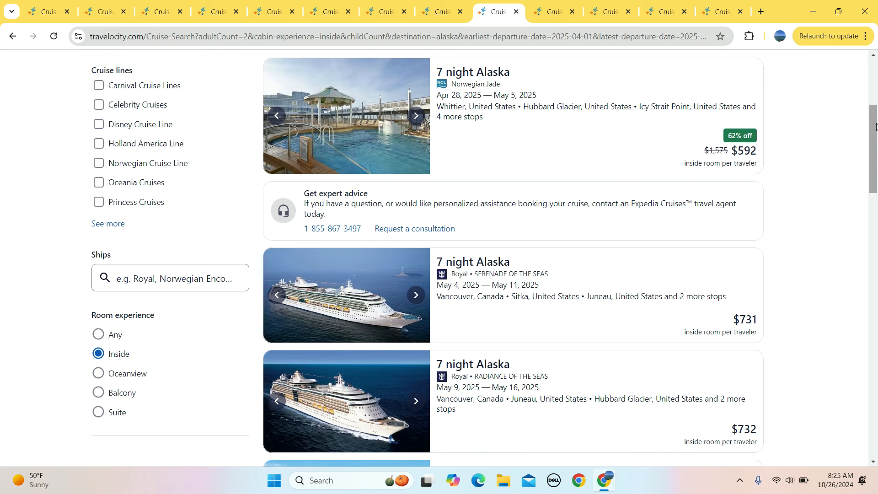
click(71, 11)
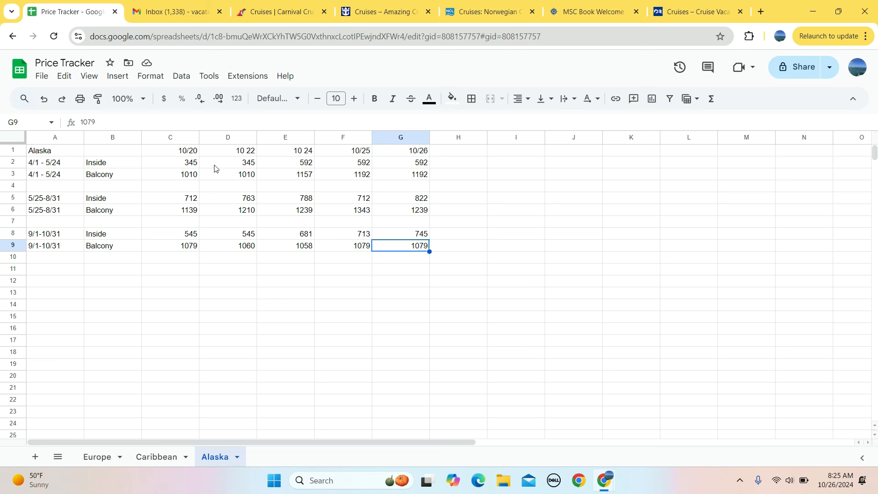
click(170, 162)
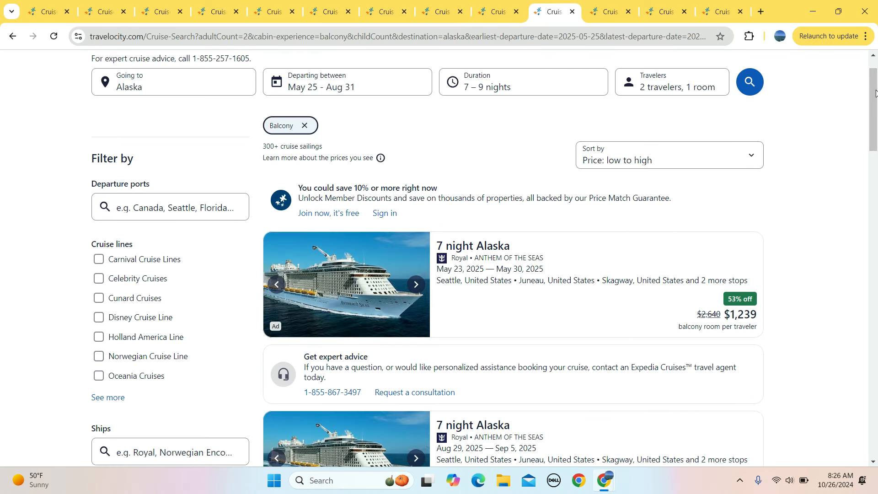
Scroll May 25–Aug 31 Alaska balcony and inside results, confirming inside fares start at $822.
scroll(down, 3)
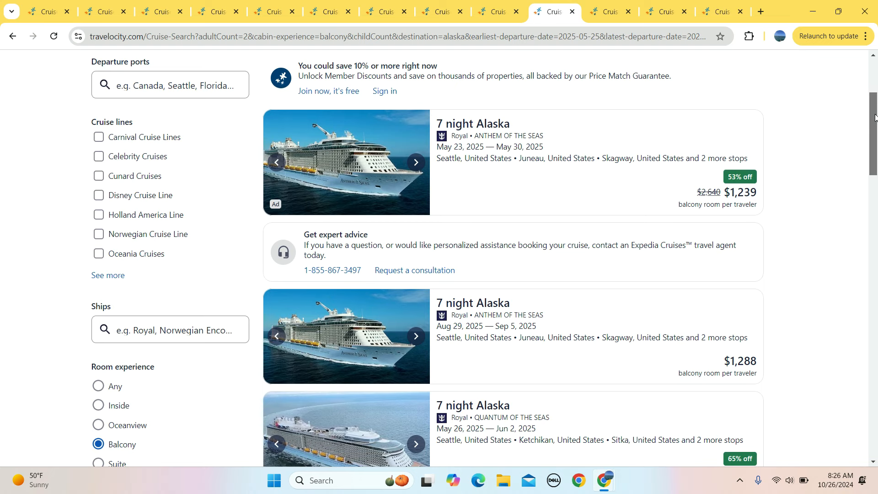
scroll(down, 3)
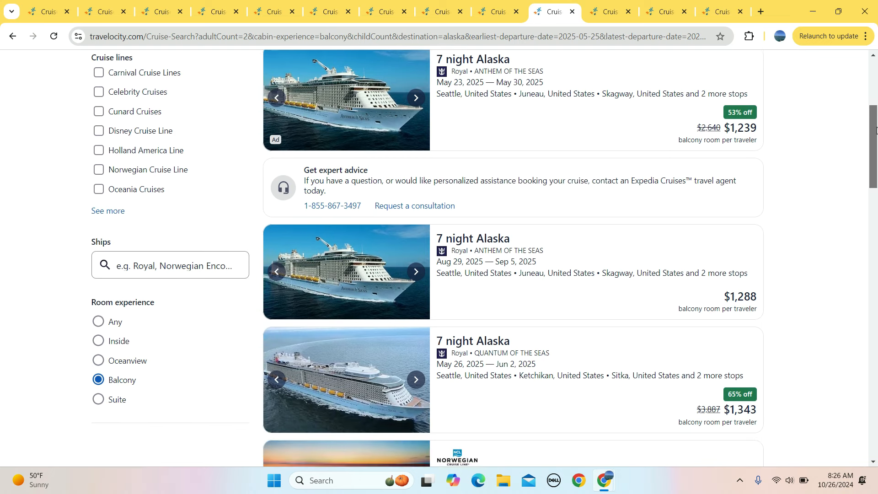
scroll(down, 3)
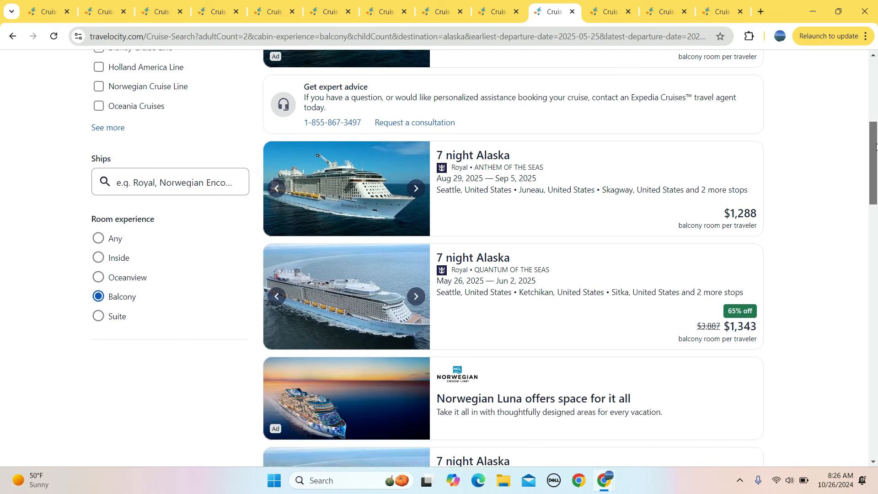
scroll(down, 3)
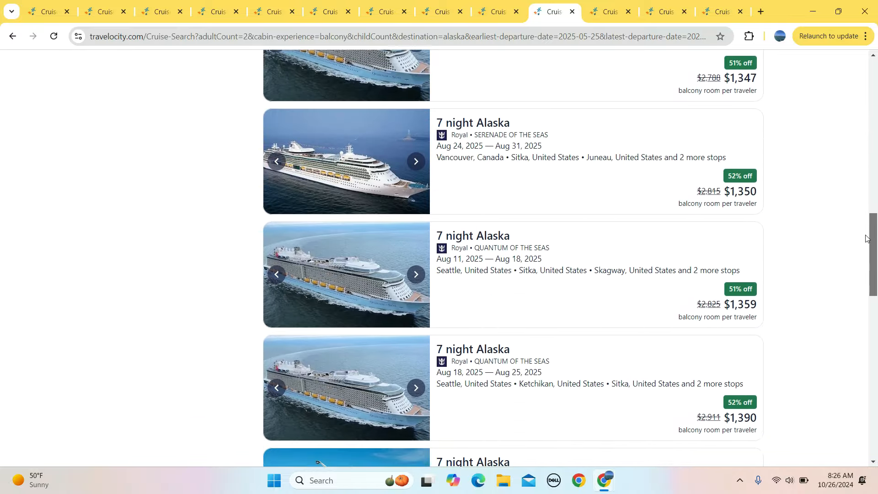
scroll(down, 3)
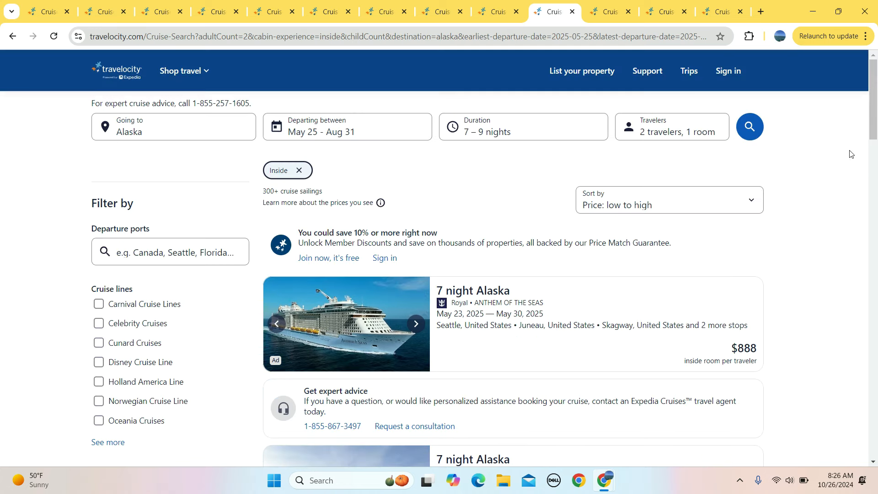
scroll(down, 3)
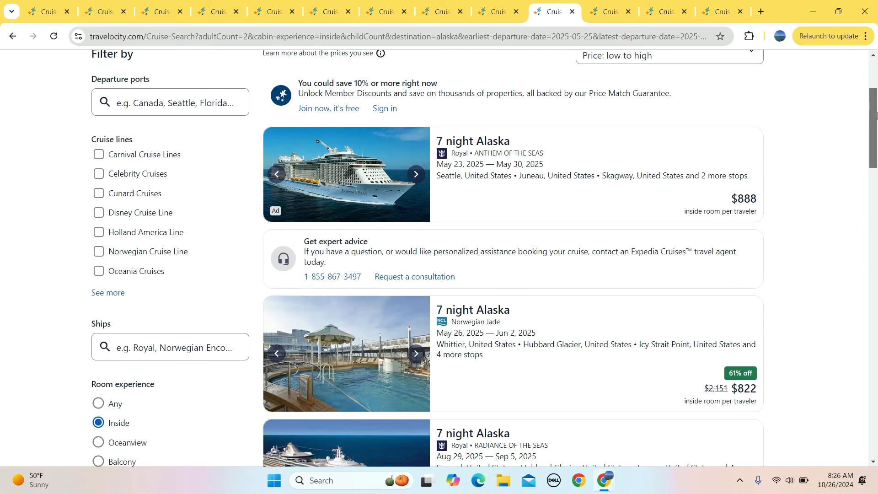
scroll(down, 3)
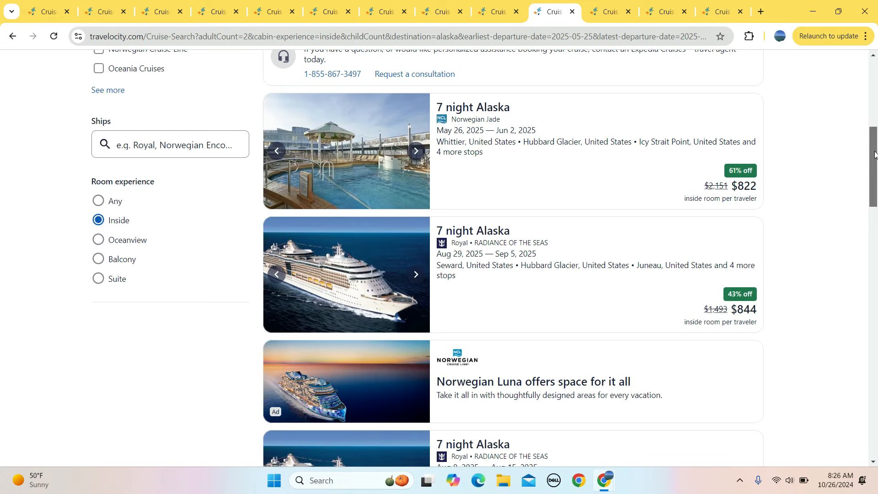
scroll(down, 3)
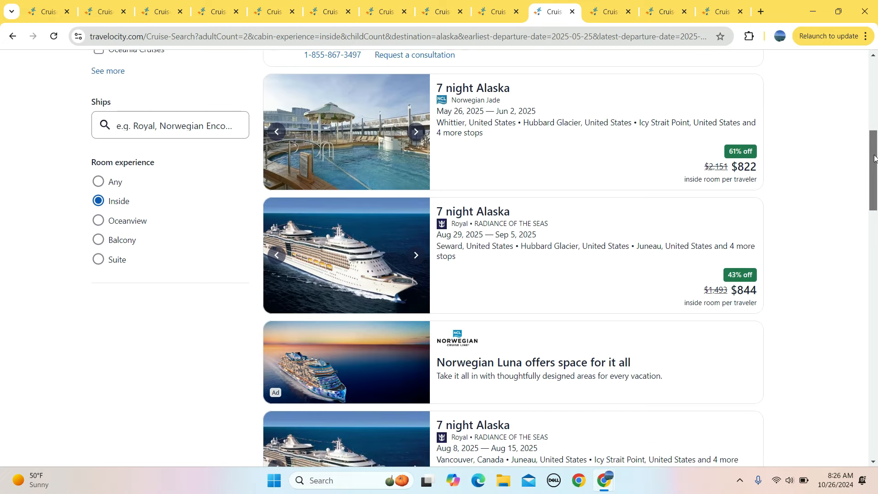
scroll(down, 3)
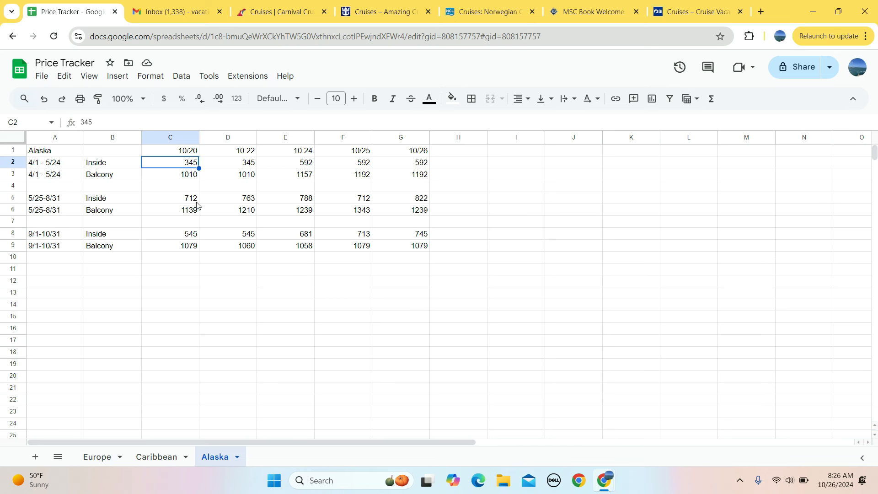
Check the May–August inside price in C5 and the row below on the Alaska sheet.
click(169, 197)
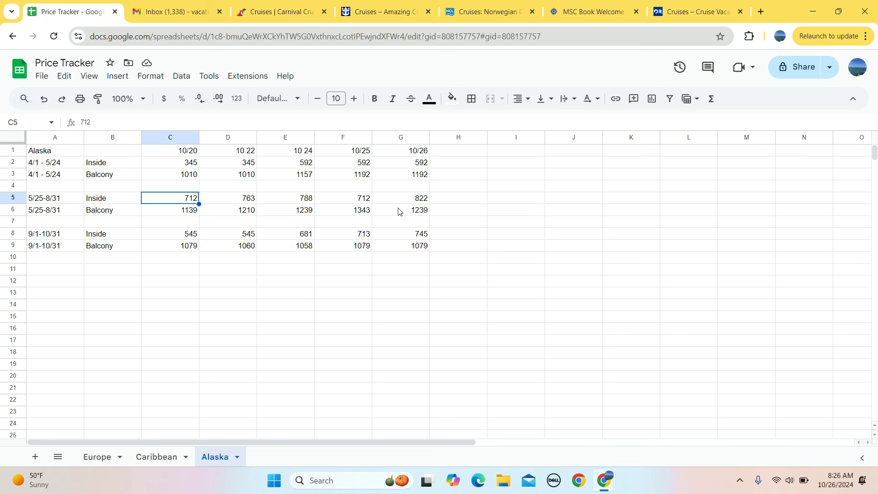
click(170, 210)
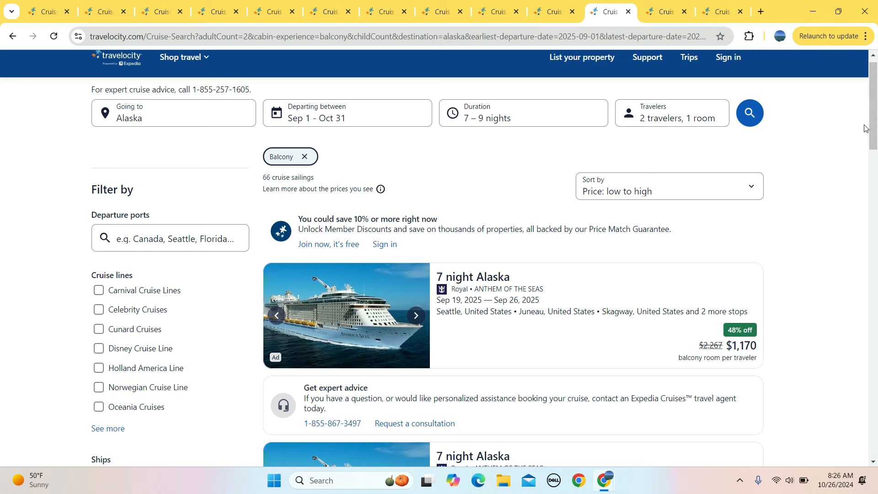
Confirm Sep 1–Oct 31 Alaska lowest fares of $1,079 balcony and $745 inside, then return to the tracker.
scroll(down, 3)
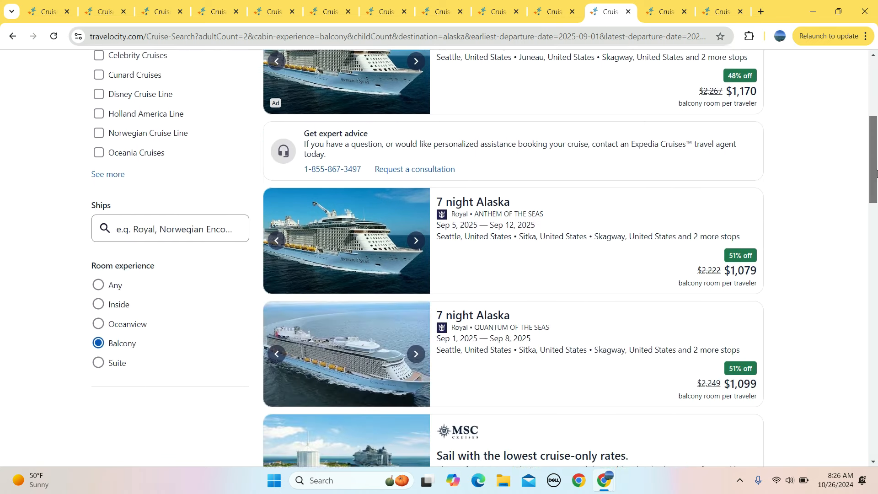
scroll(down, 3)
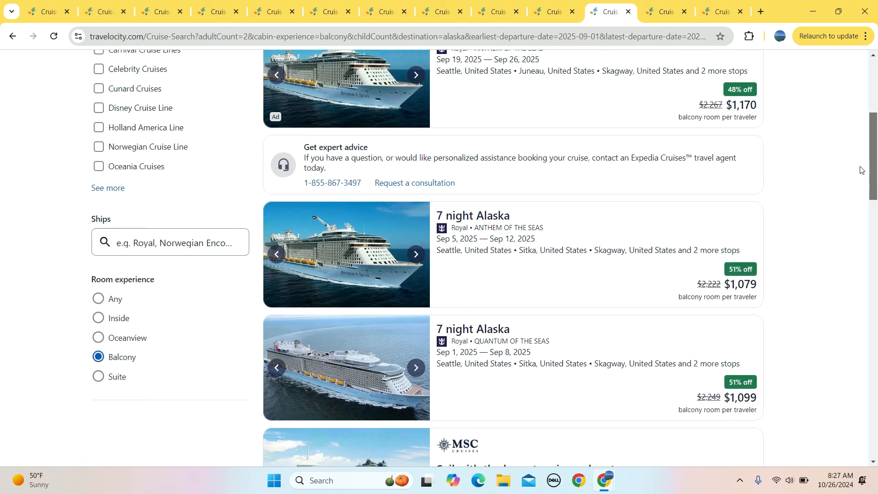
scroll(down, 3)
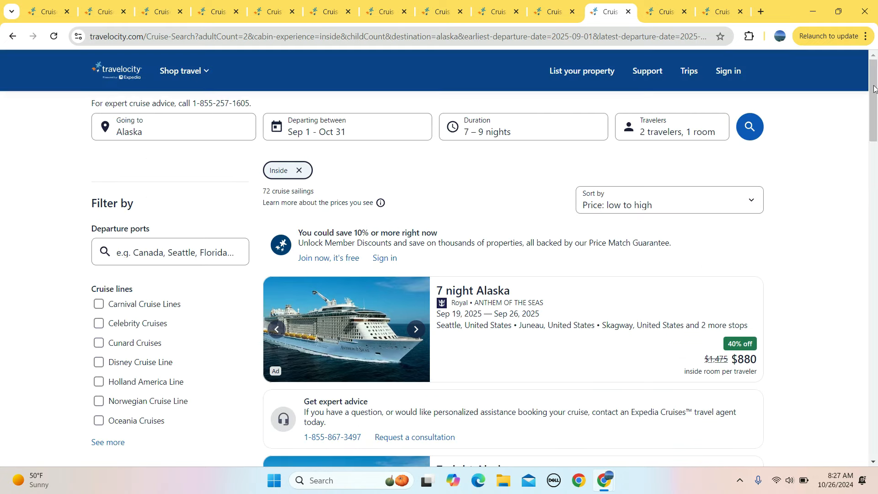
scroll(down, 3)
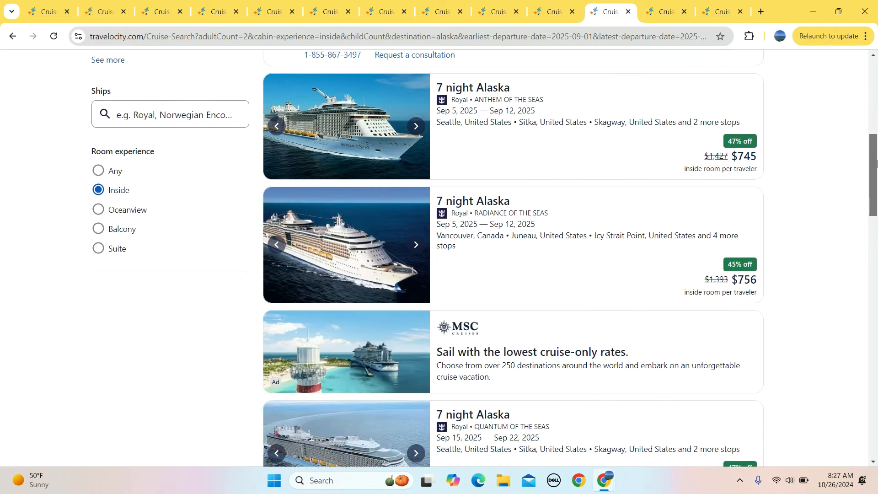
click(73, 11)
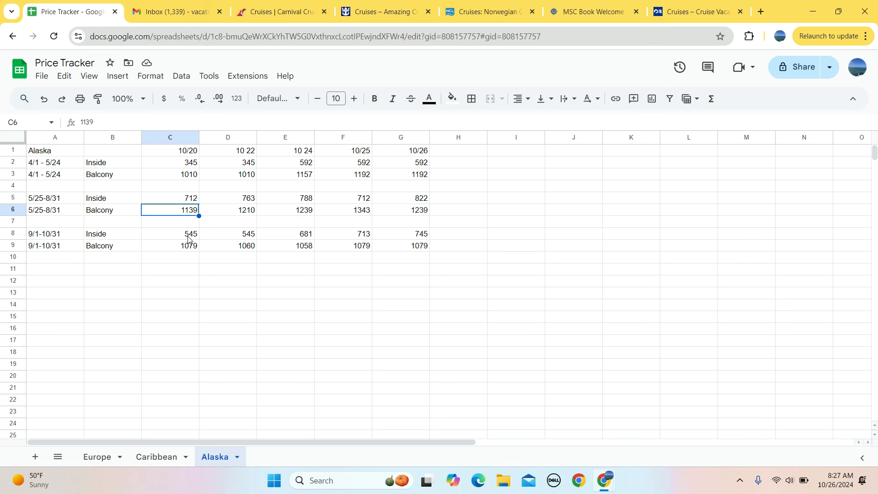
mouse_move(243, 253)
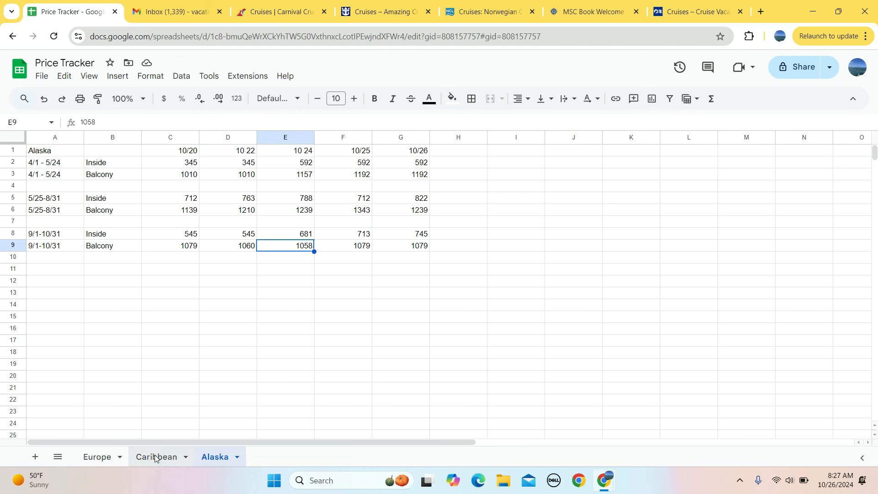
Review the Caribbean price sheet, then bring up the Carnival cruise homepage.
click(156, 457)
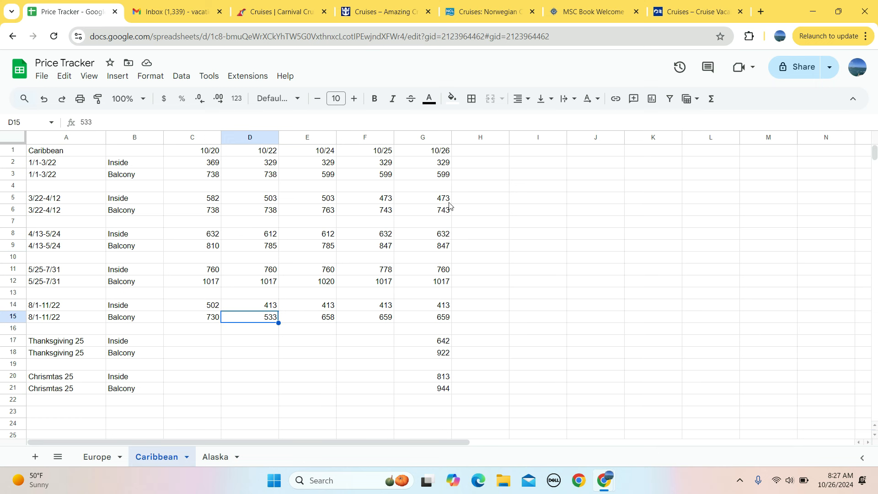
mouse_move(453, 275)
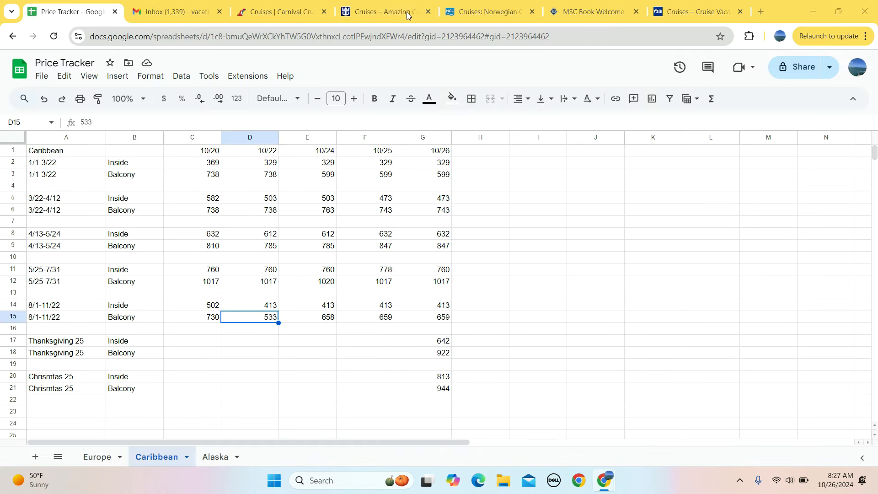
click(283, 11)
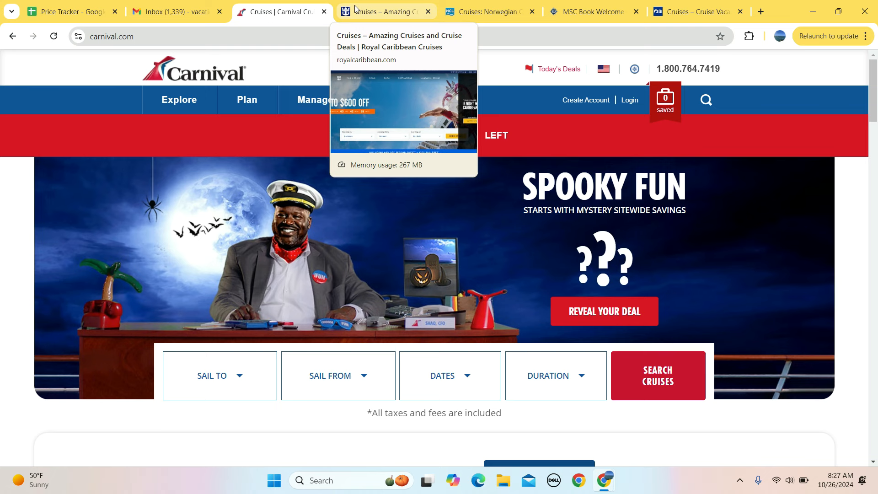
Cycle through the Royal Caribbean, Norwegian and Princess Cruises homepages.
click(385, 11)
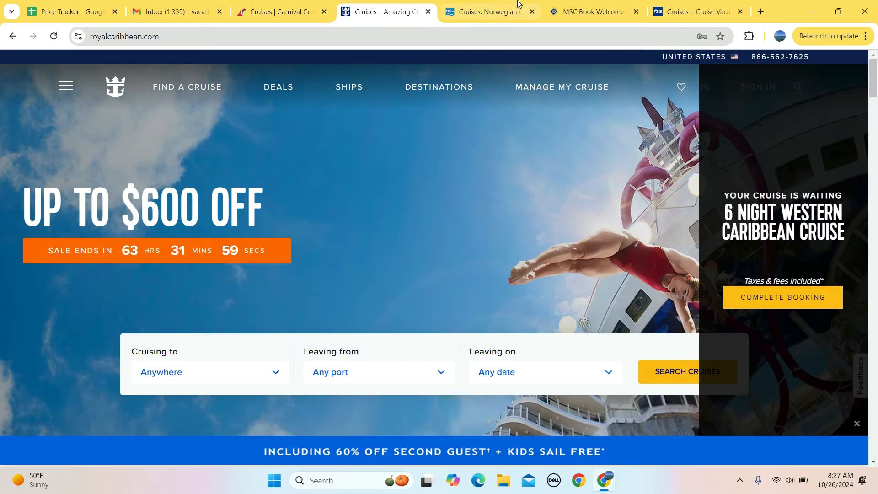
click(488, 11)
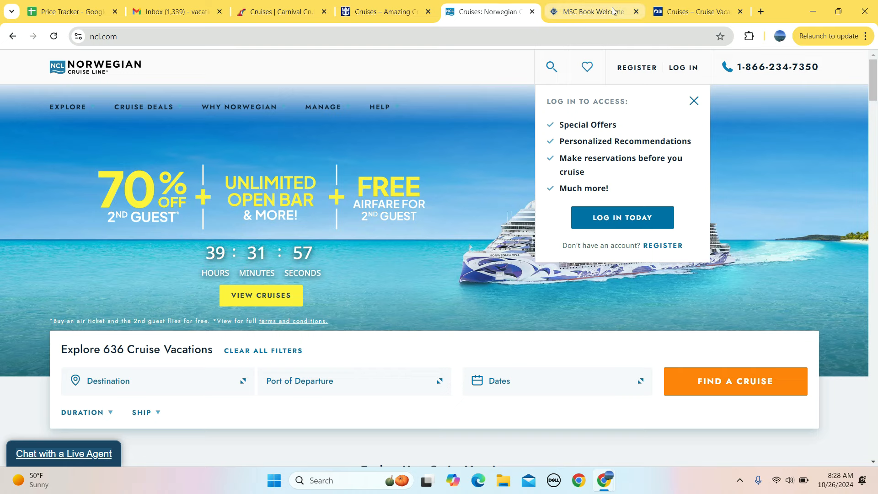
click(697, 11)
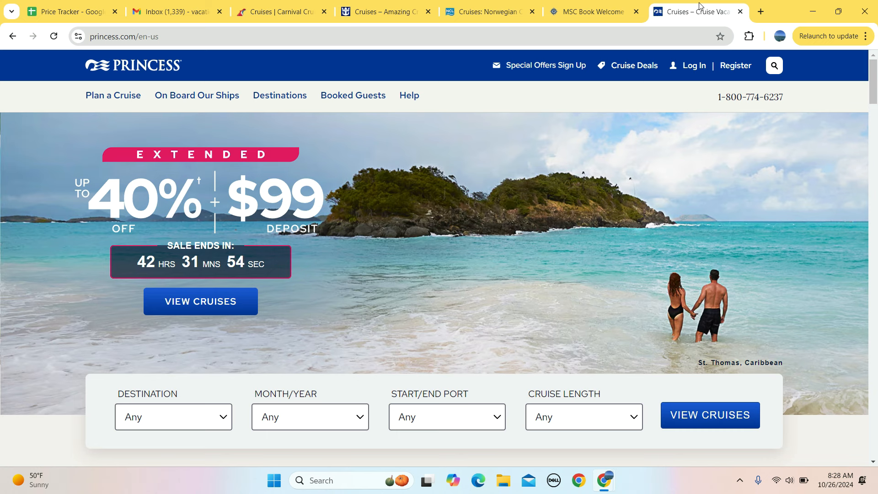